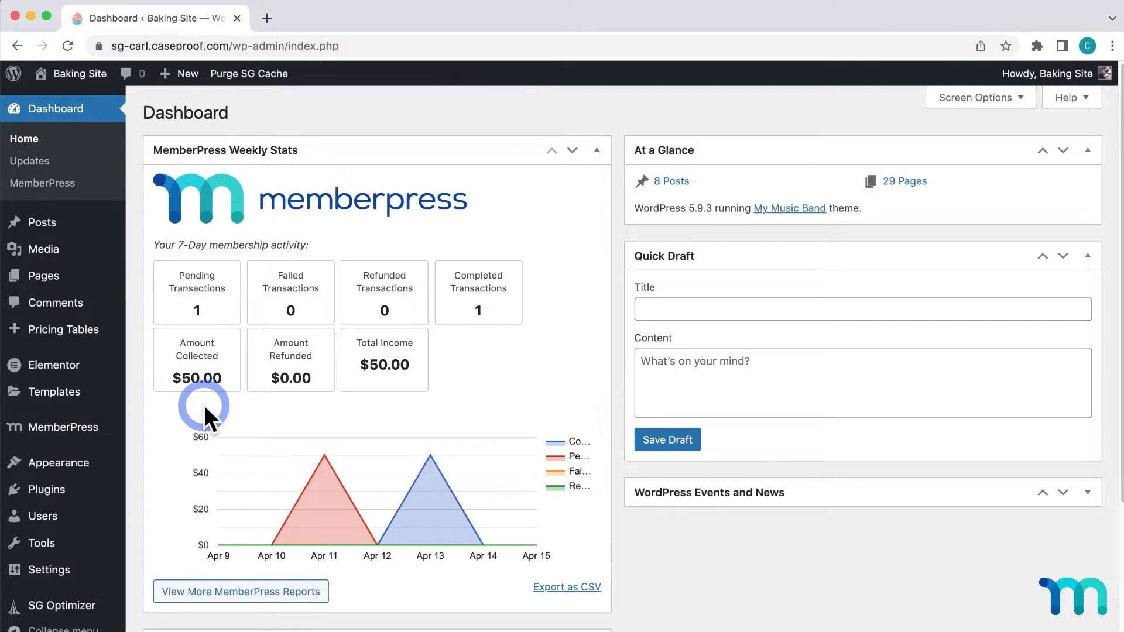
Go to MemberPress Settings from the WordPress sidebar, landing on the License page
click(62, 426)
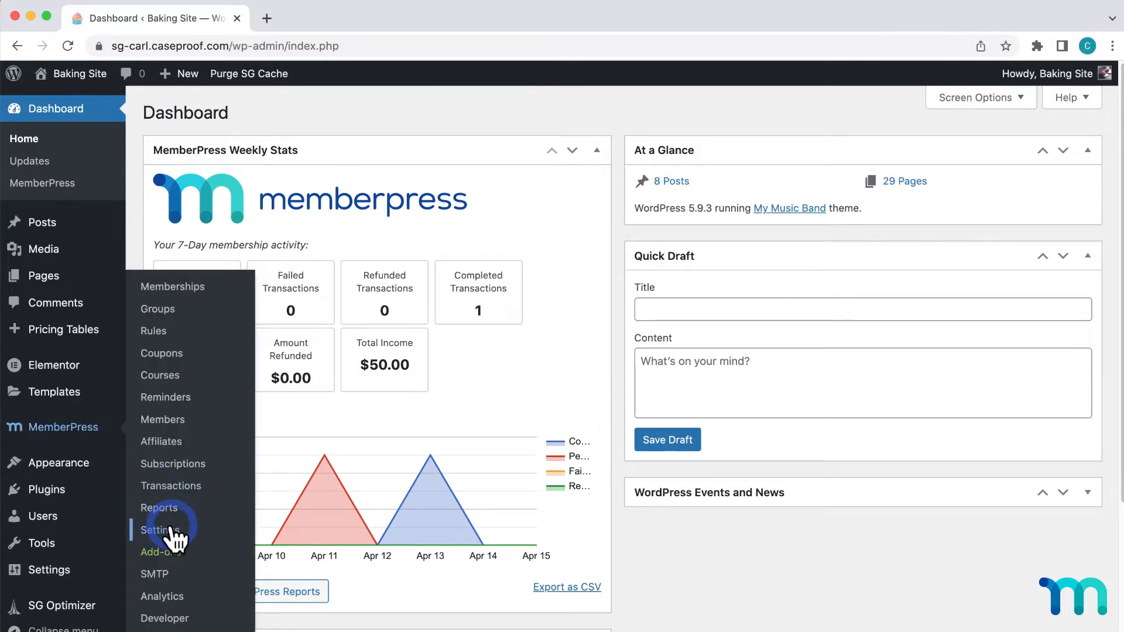
click(159, 530)
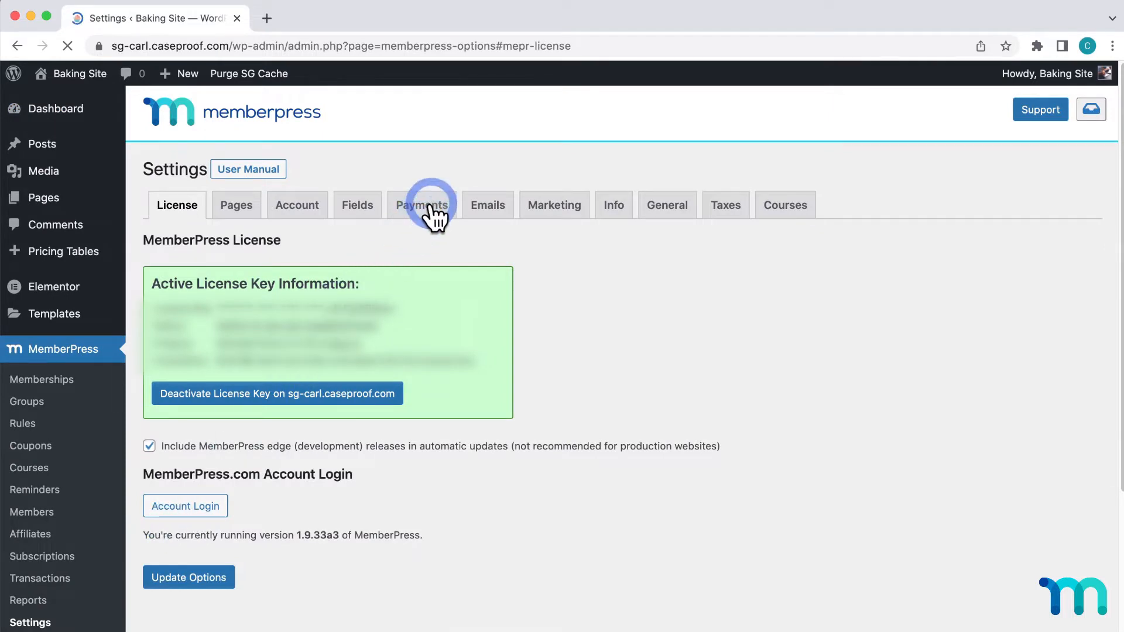
Add a payment method on the Payments page with gateway PayPal (Recommended) and name 'PayPal'
click(421, 204)
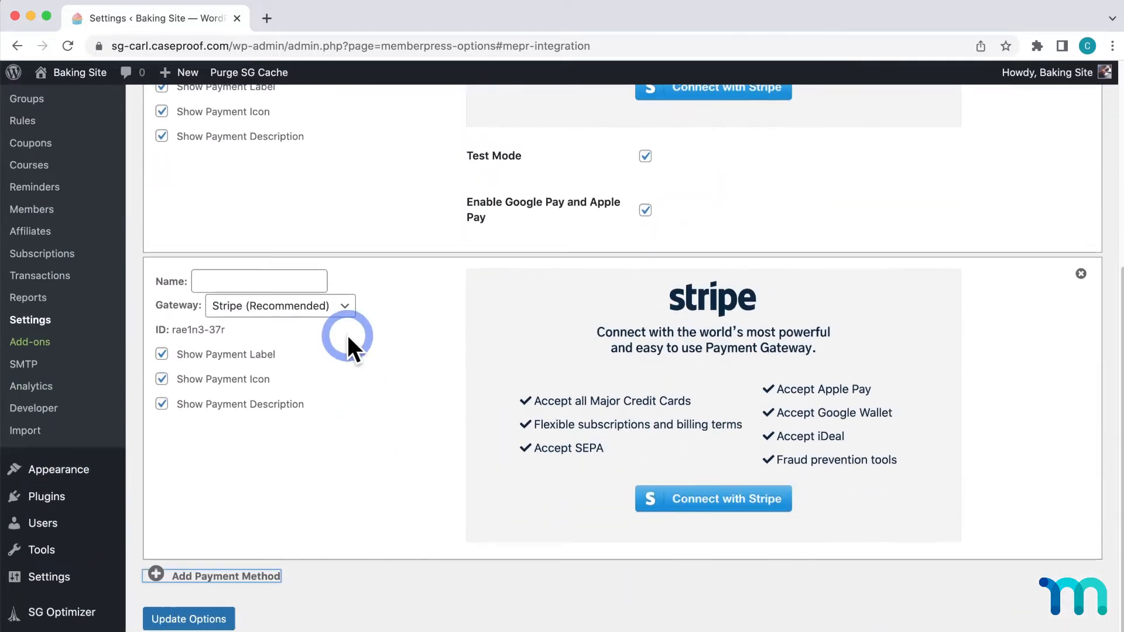
click(279, 306)
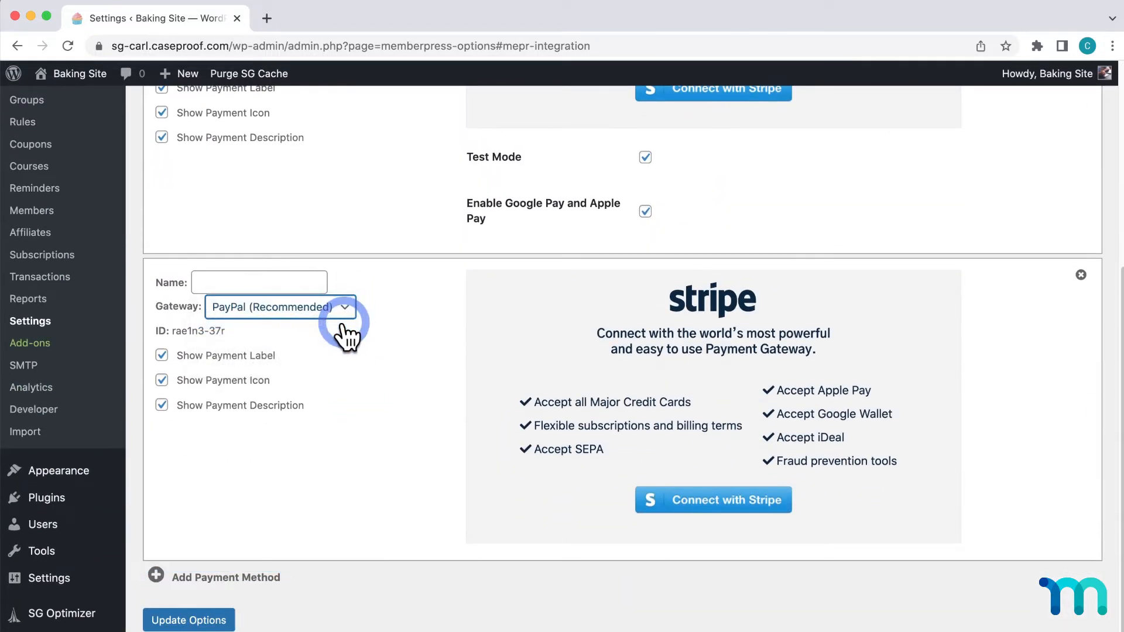
text(P)
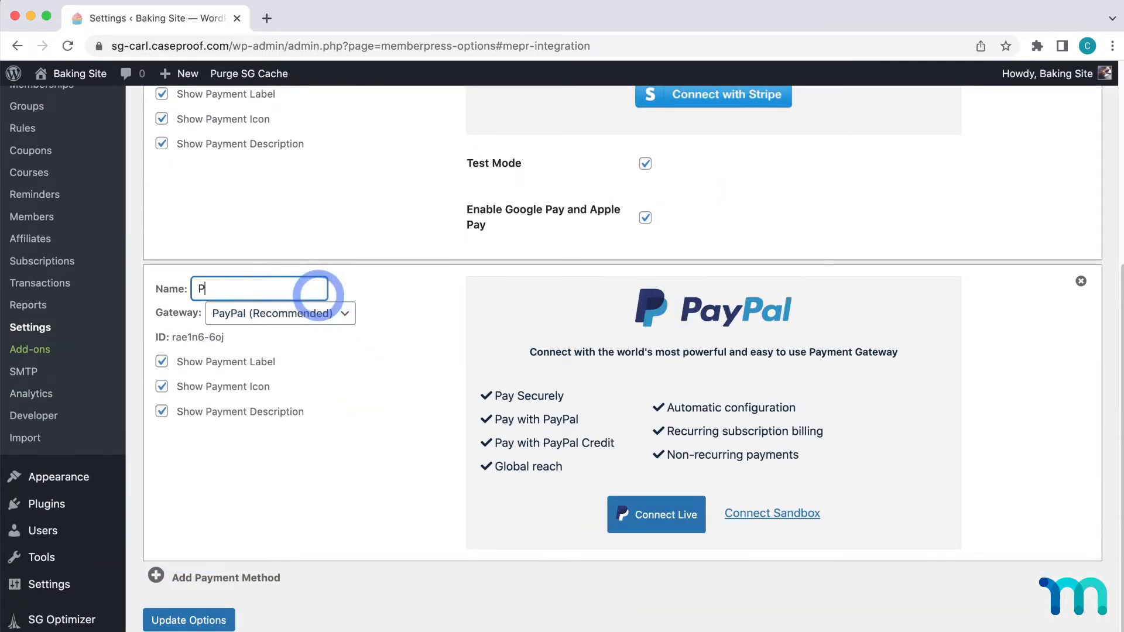
text(ayPal)
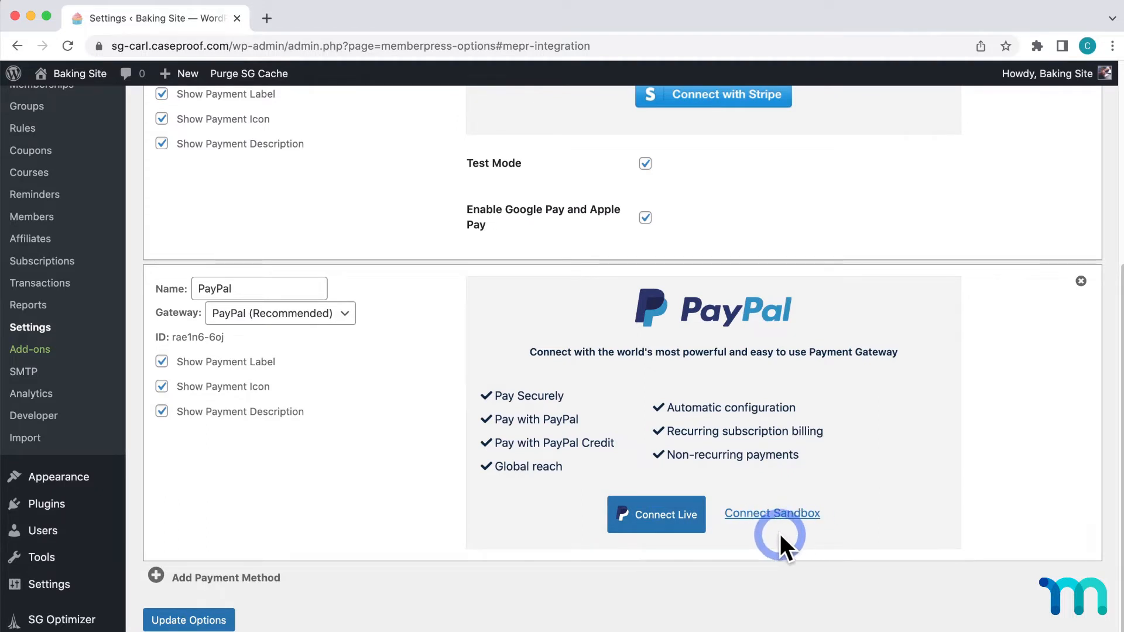
mouse_move(713, 567)
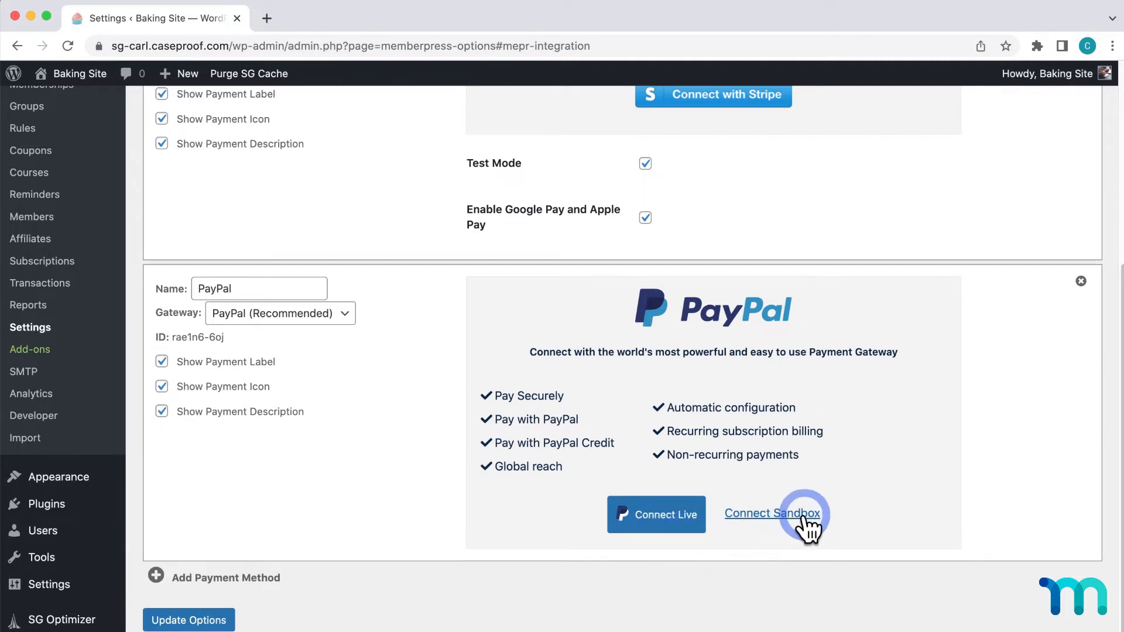
mouse_move(753, 520)
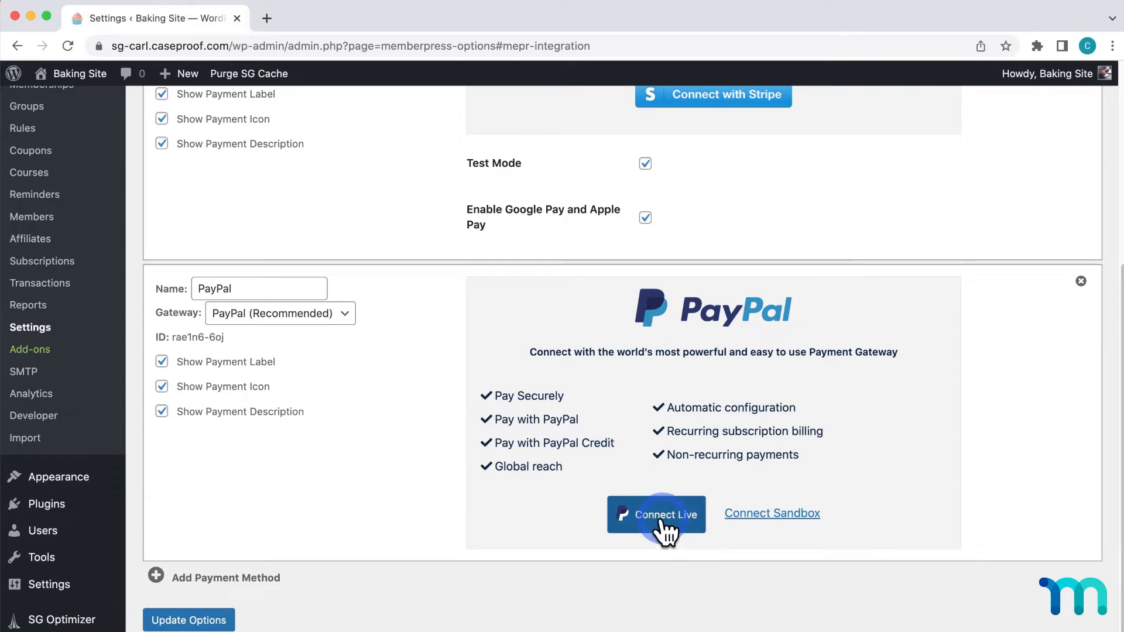
Start Connect Live and continue with the existing PayPal business account
click(656, 514)
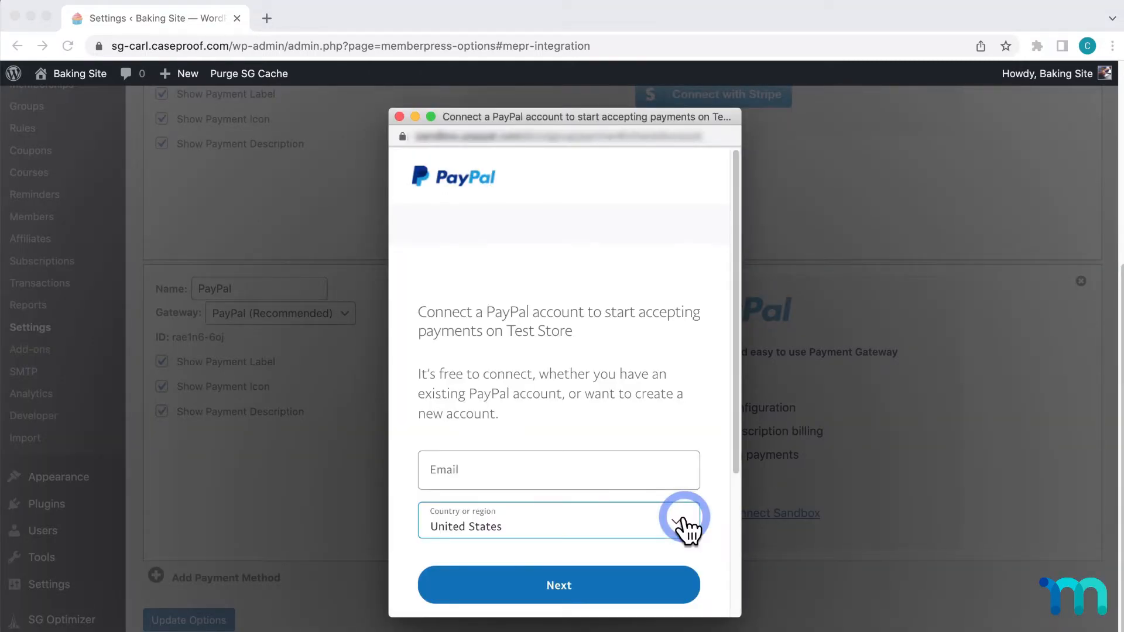
click(559, 584)
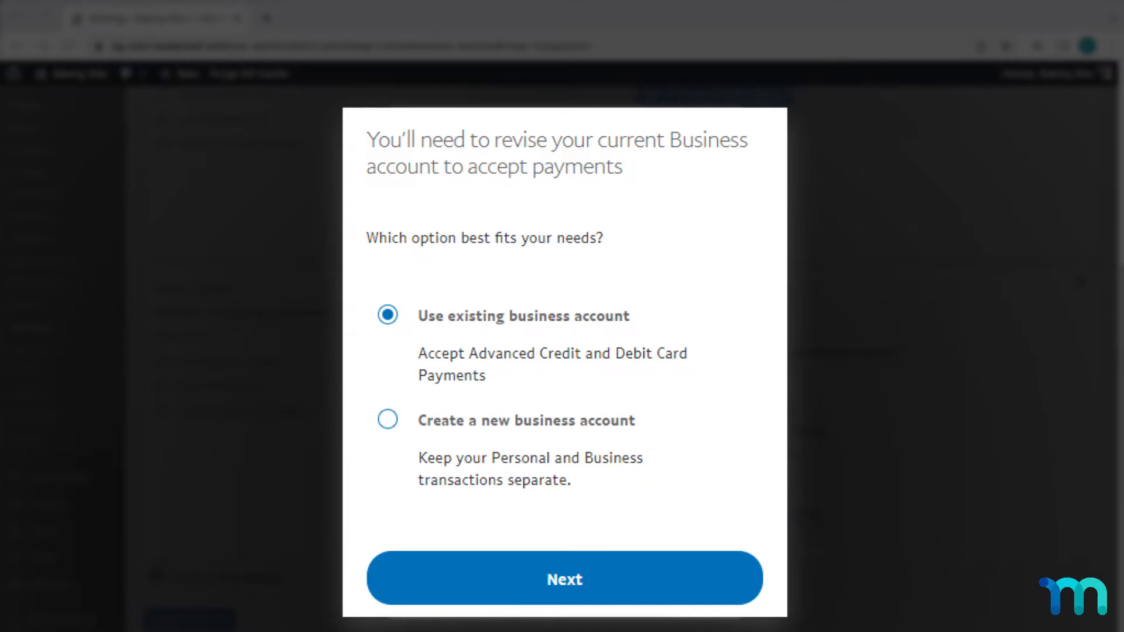
click(564, 578)
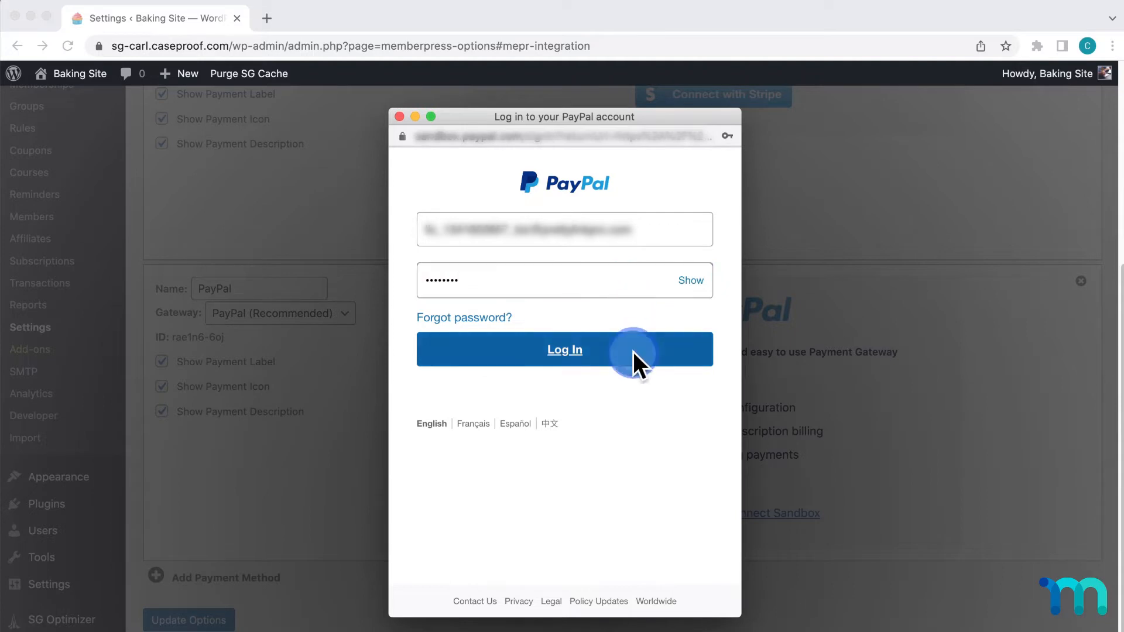
Log in to the PayPal business account and skip fraud protection for now
click(565, 349)
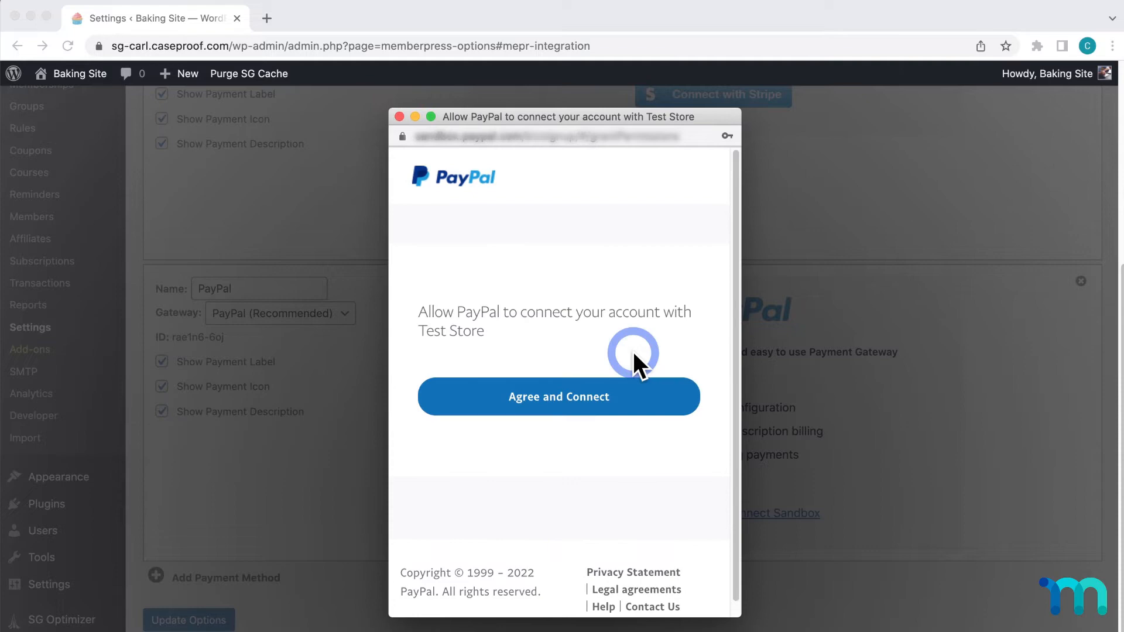
click(557, 397)
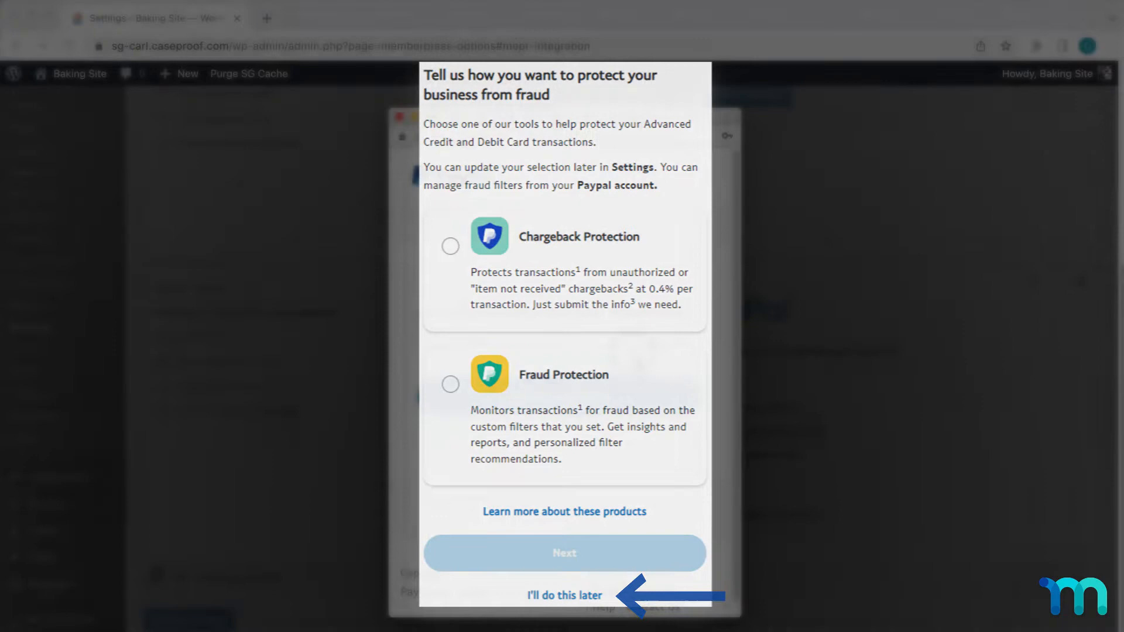
click(565, 596)
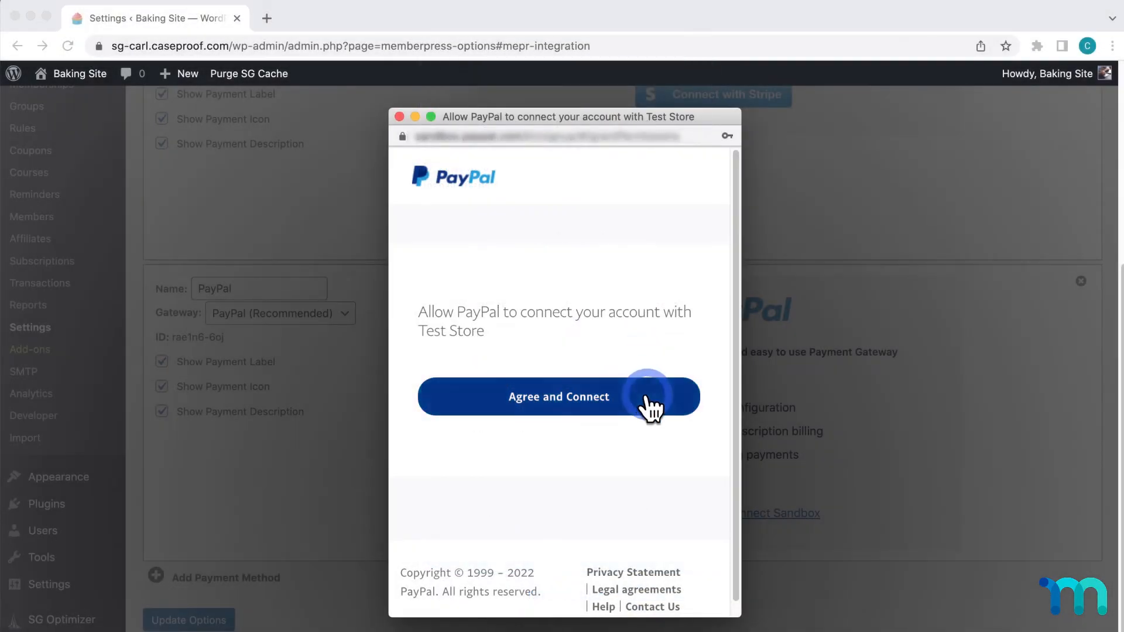
Agree to connect the account with Test Store and save with Update Options, showing PayPal connected live
click(559, 397)
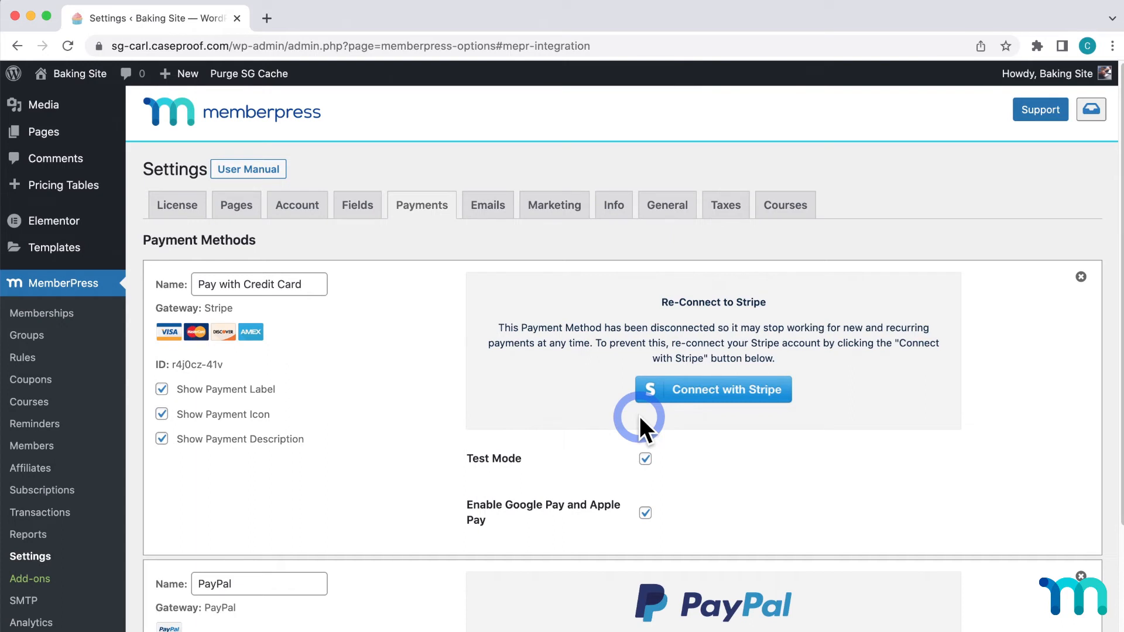
scroll(down, 3)
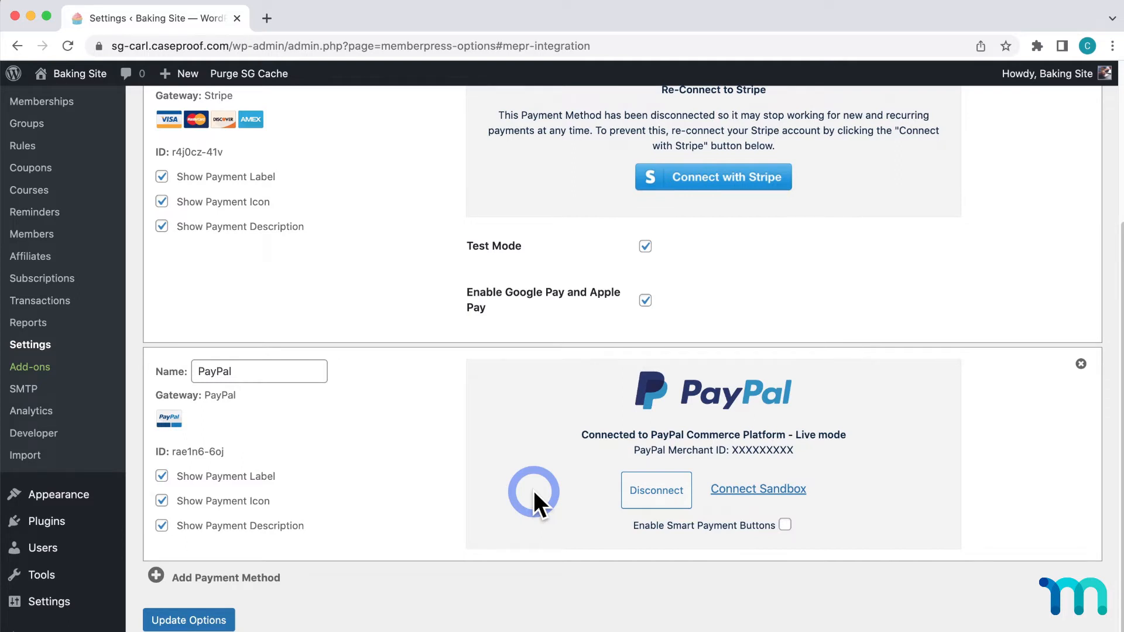
click(189, 621)
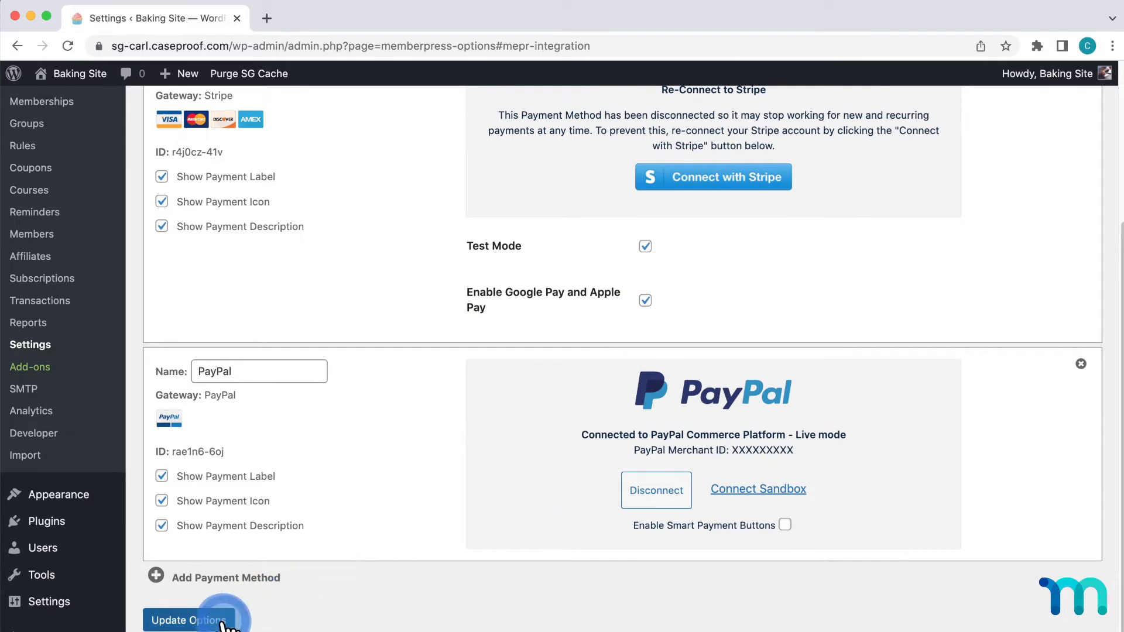
click(189, 621)
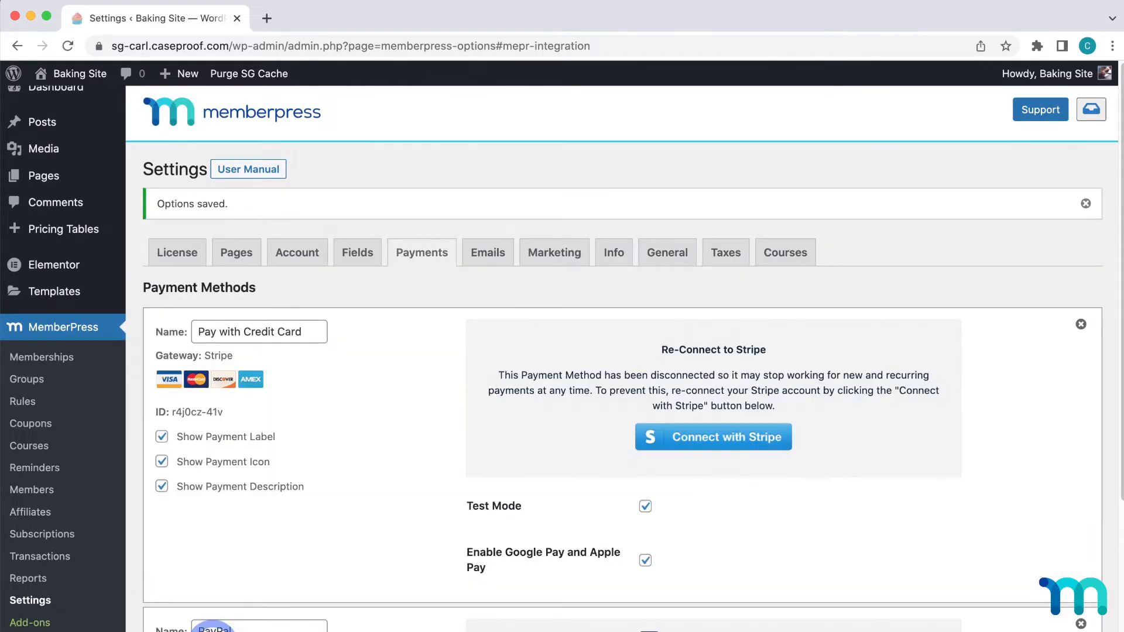
scroll(down, 3)
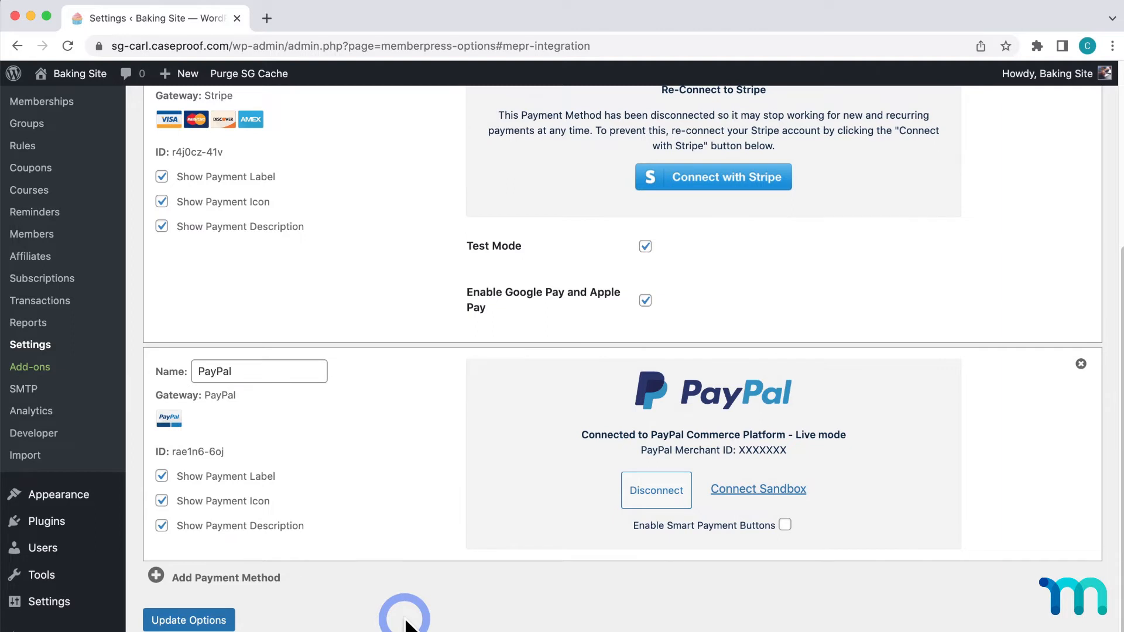
mouse_move(666, 537)
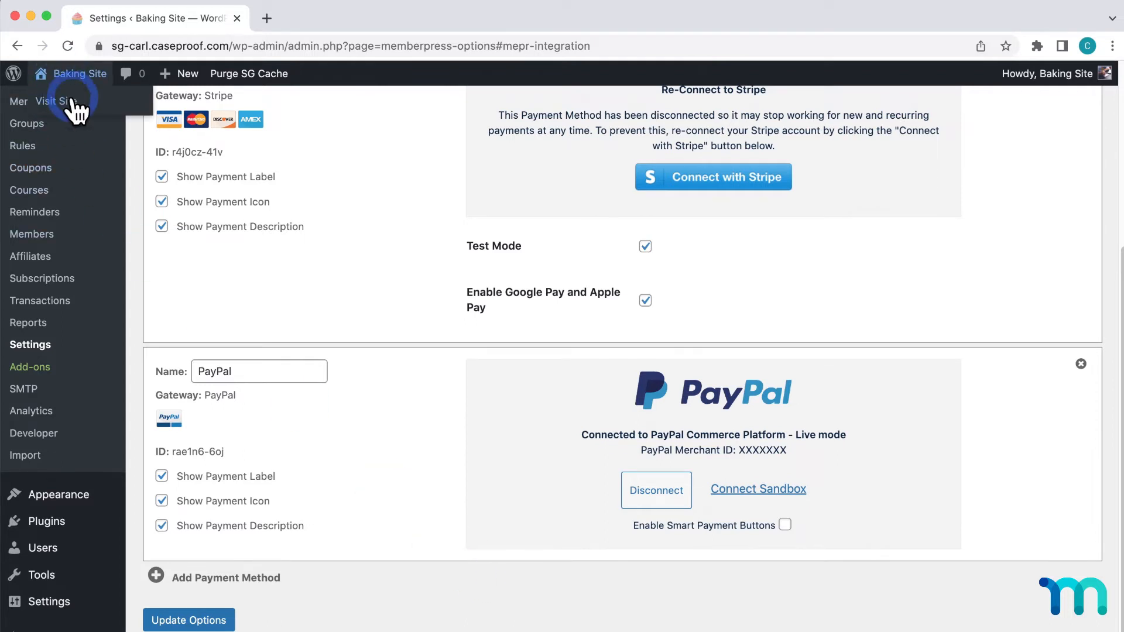
Visit the Baking Site in an incognito window and go to its Sign Up page
right_click(56, 101)
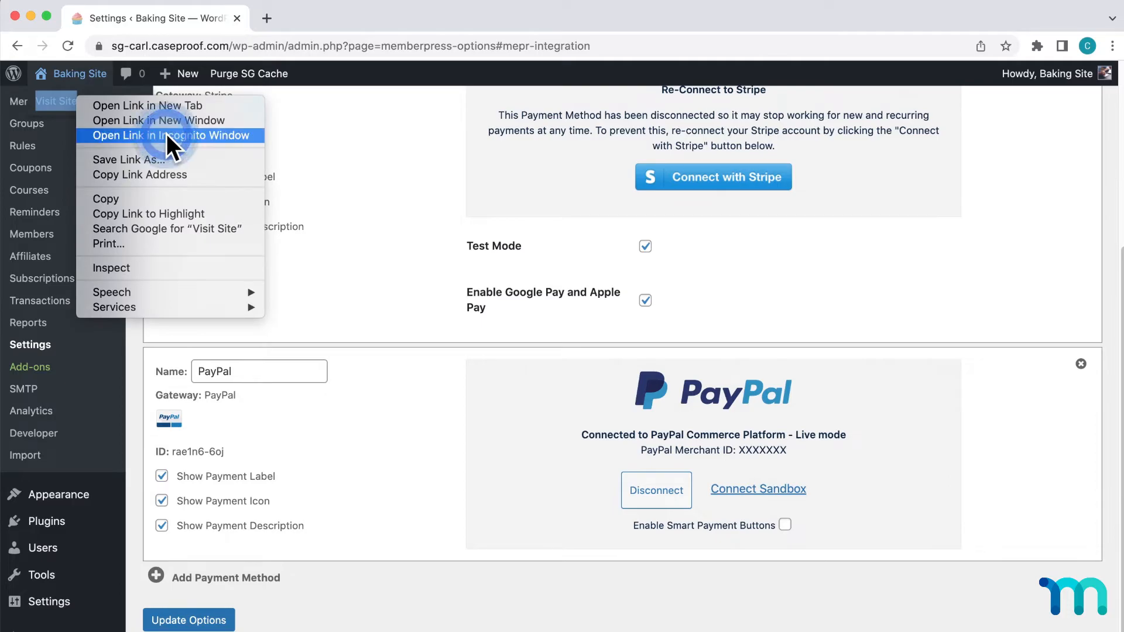
click(169, 135)
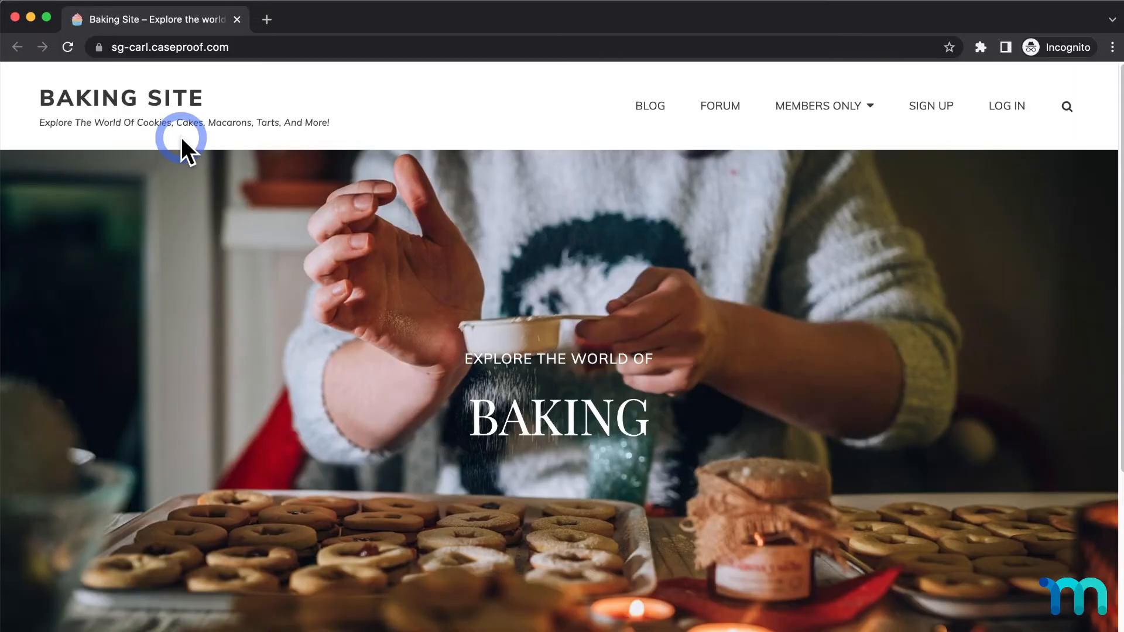
click(932, 105)
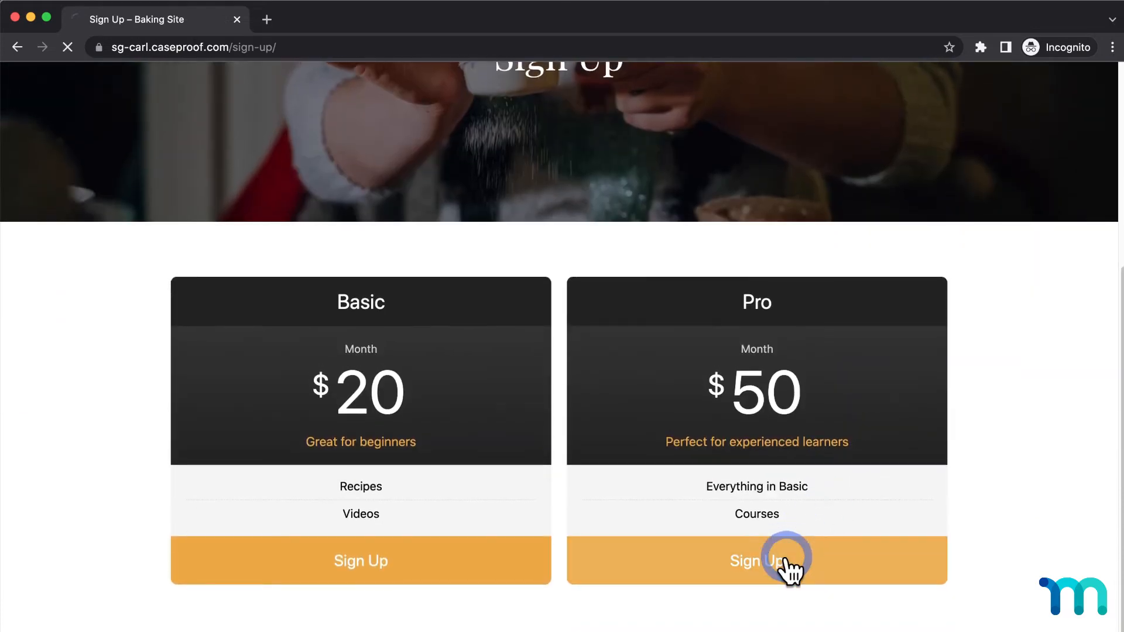
Register for the Pro plan as 'testfake99' with PayPal selected and submit the form
click(755, 561)
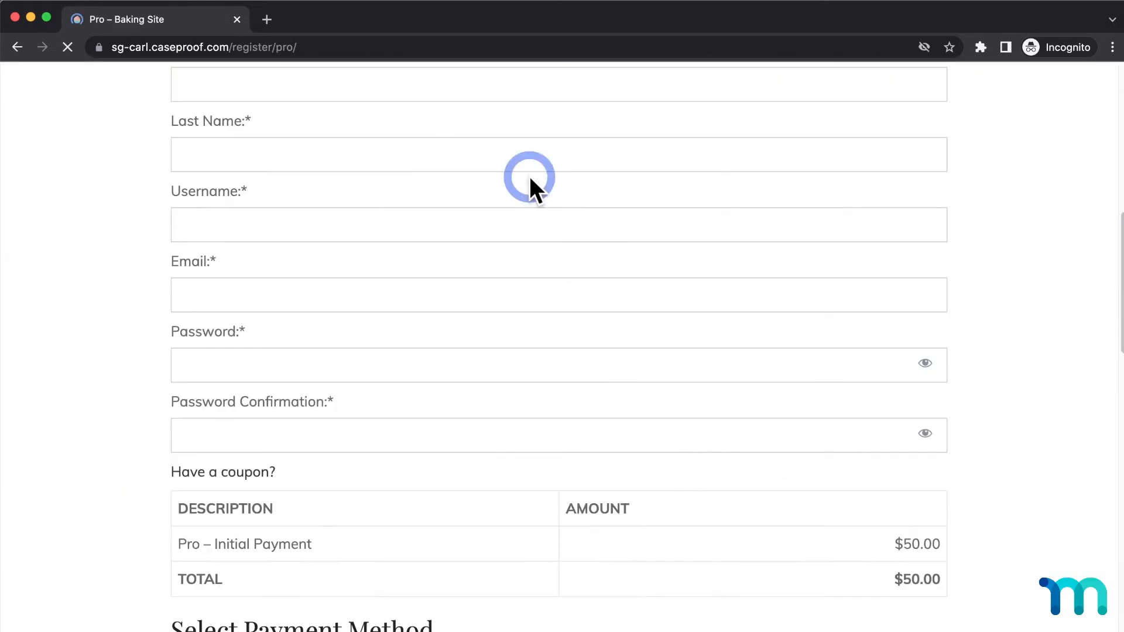
text(testfake99@email.com)
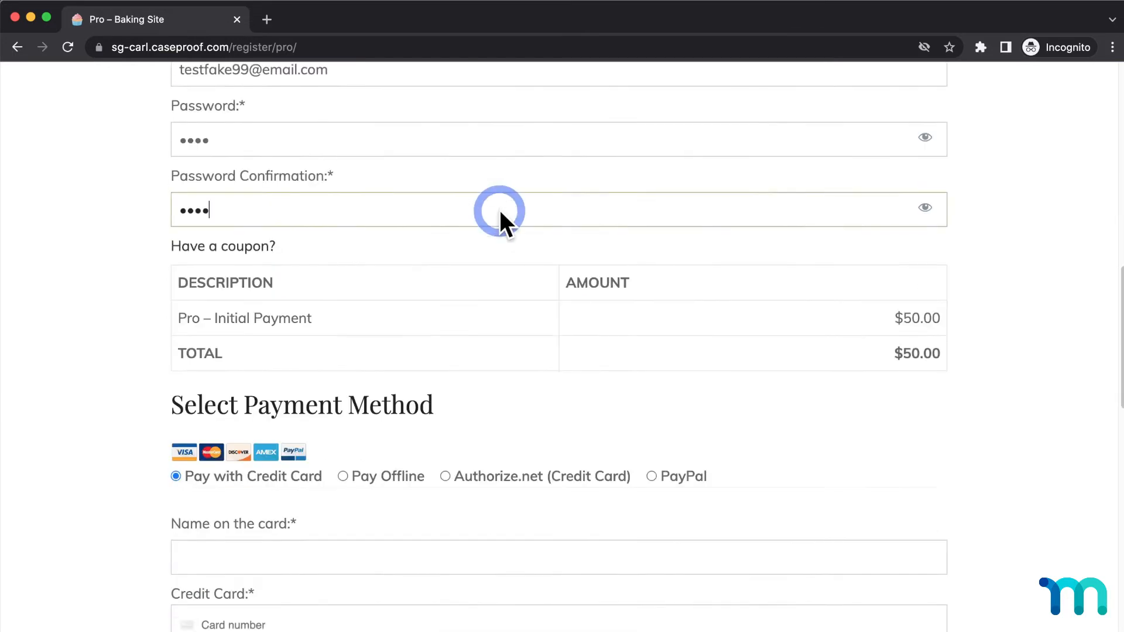
scroll(down, 3)
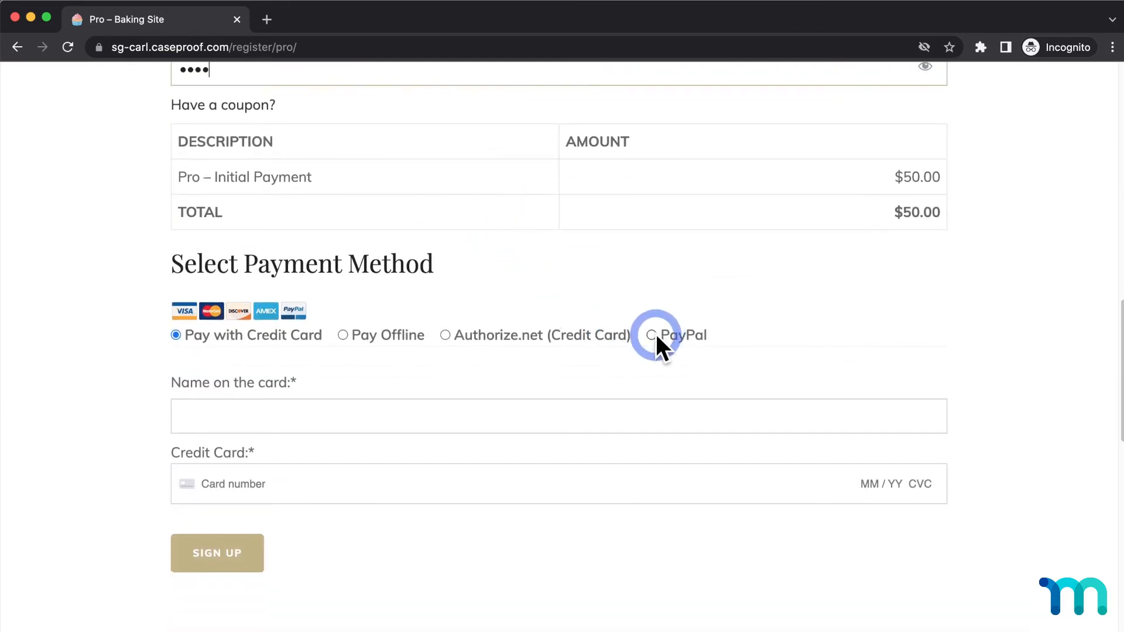
click(651, 335)
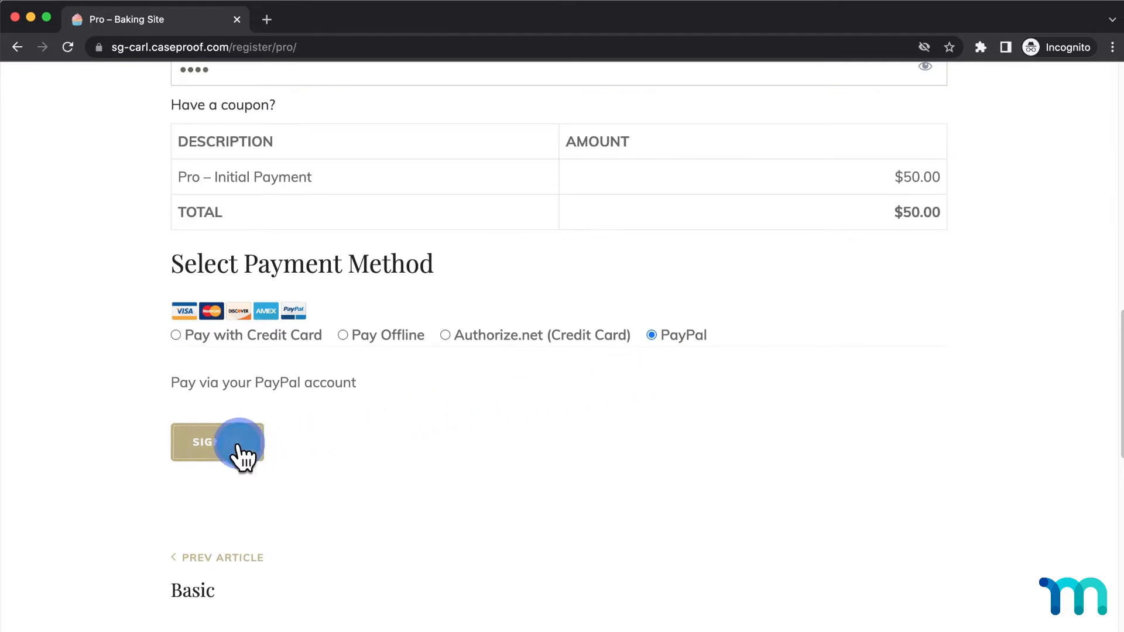
click(218, 441)
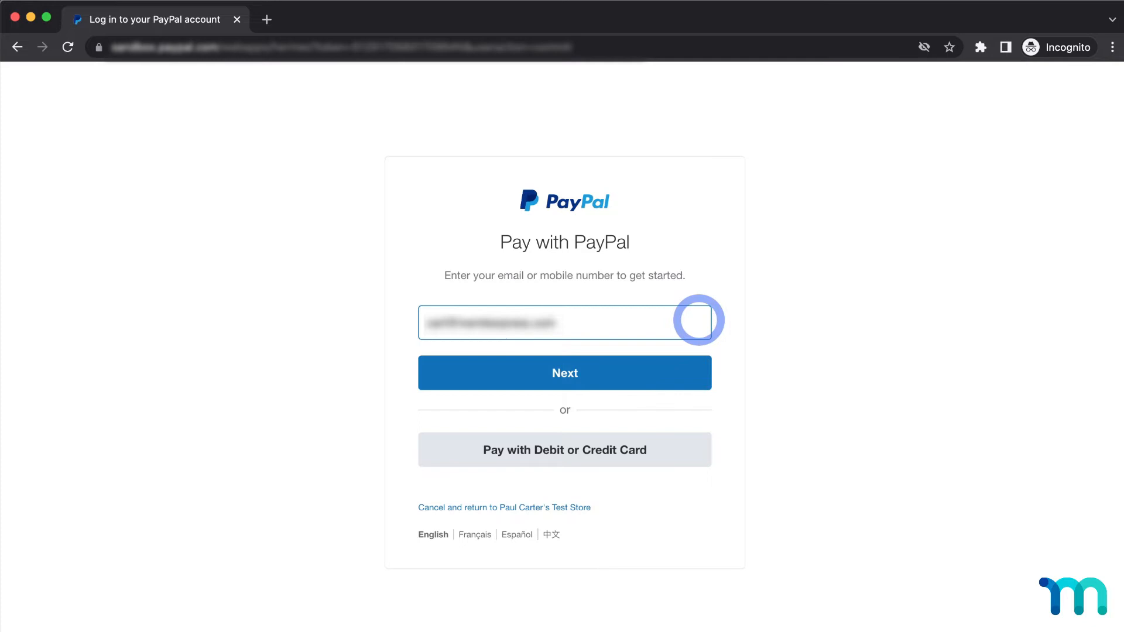
Log in to the PayPal test account and Agree & Subscribe to the $50.00 USD subscription
click(565, 373)
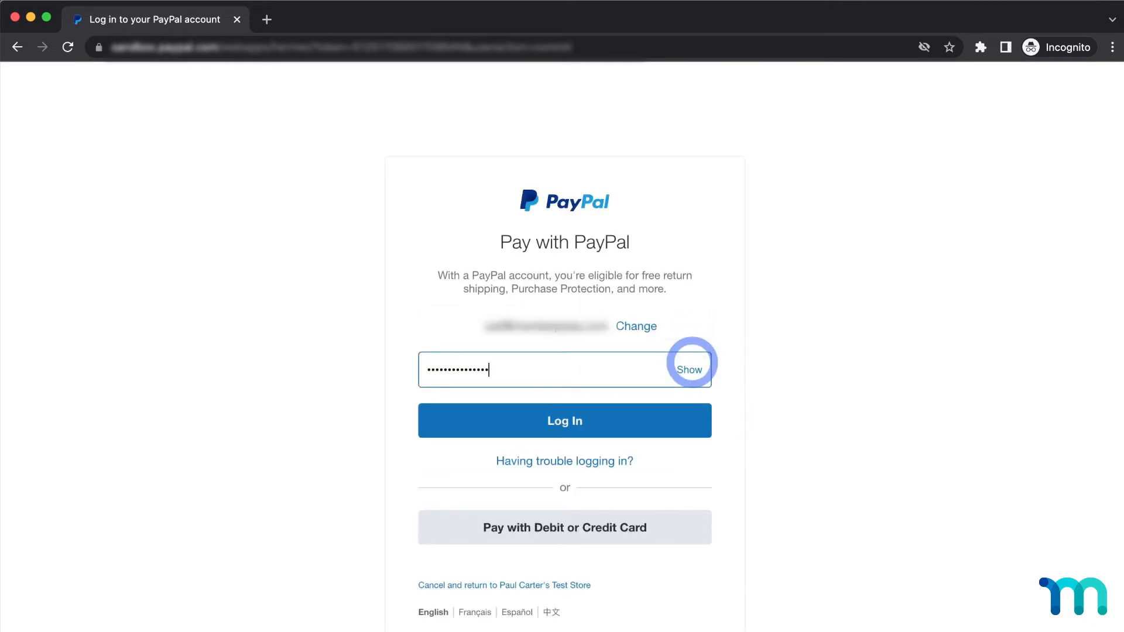
click(564, 420)
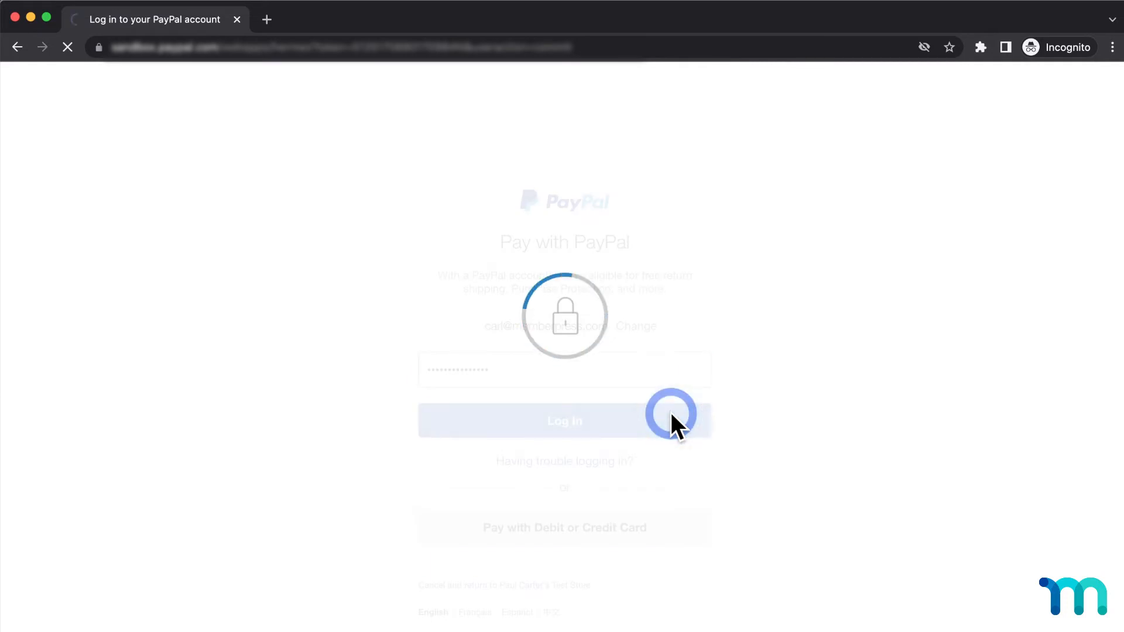
click(563, 420)
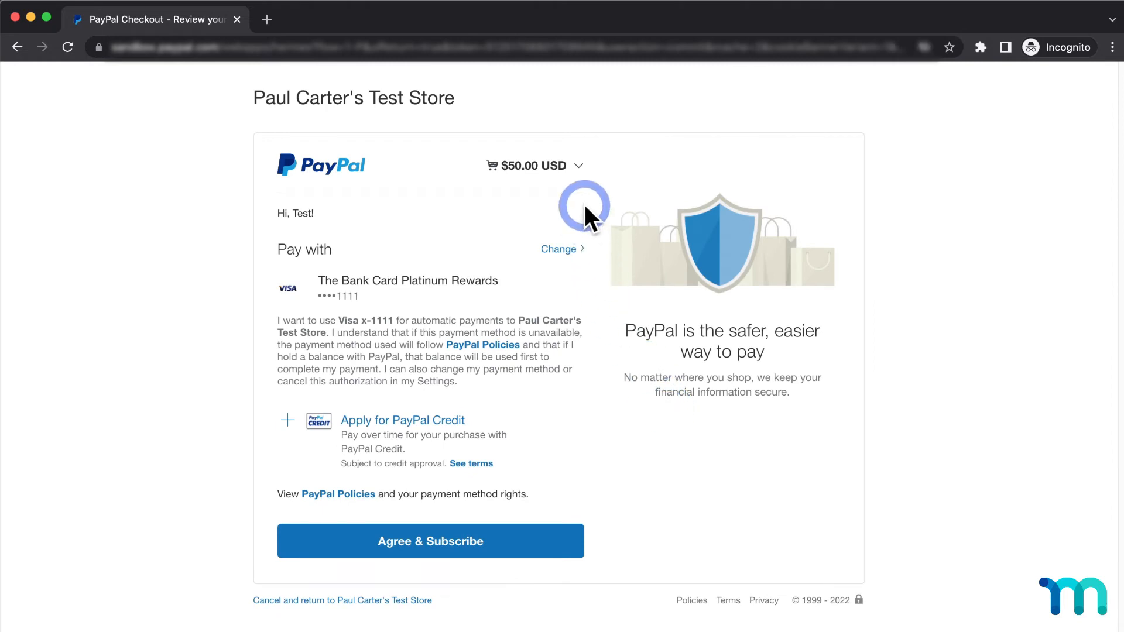
click(577, 166)
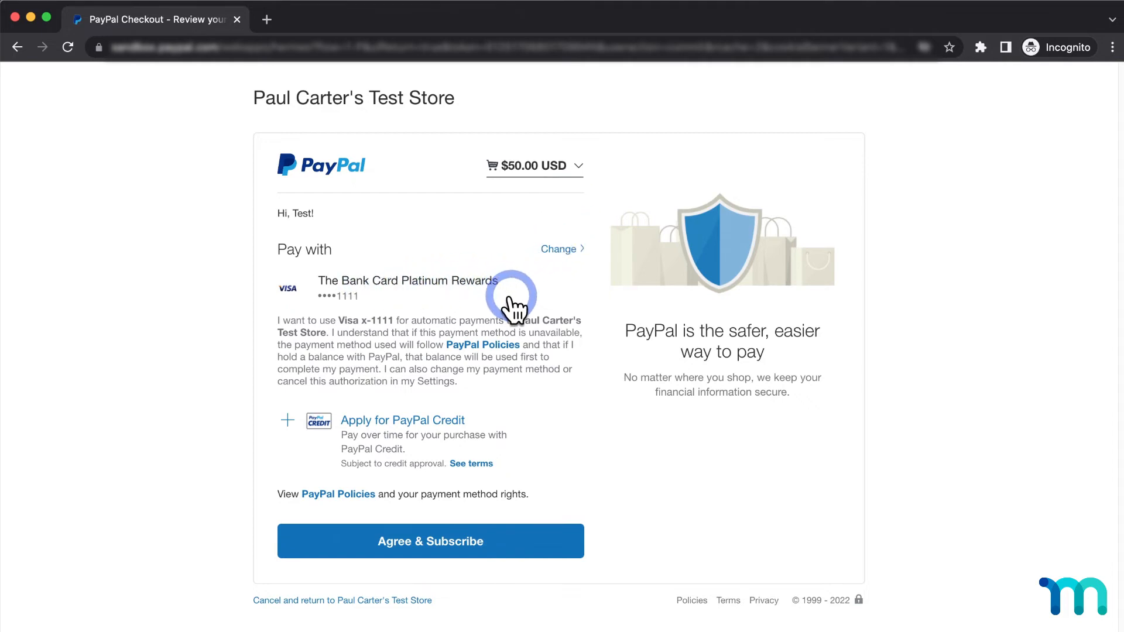
click(430, 541)
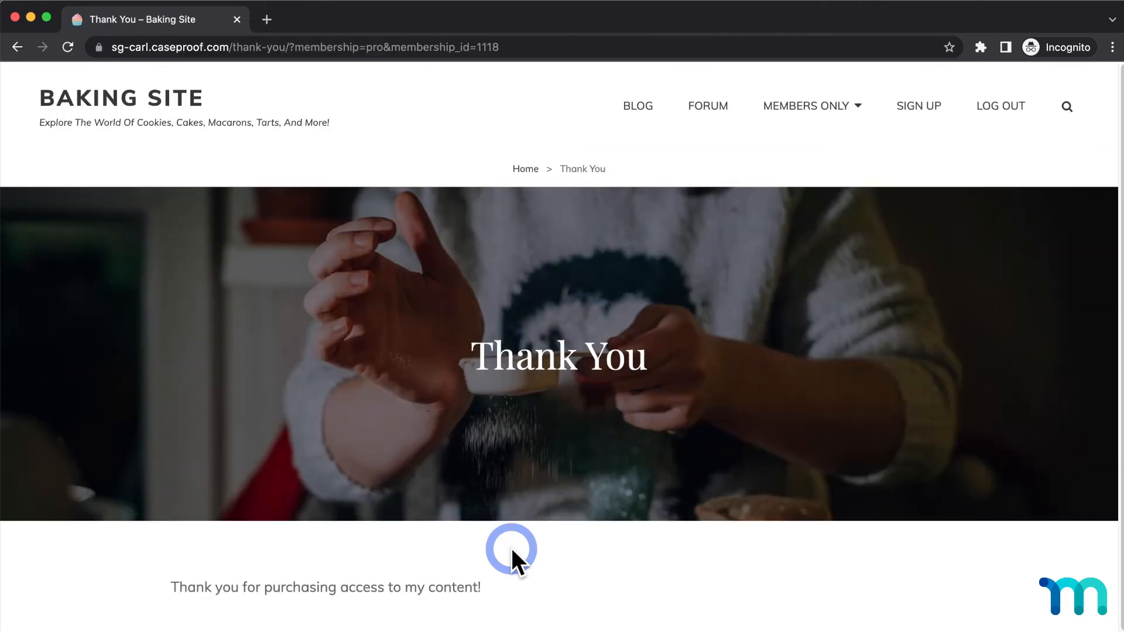
mouse_move(476, 556)
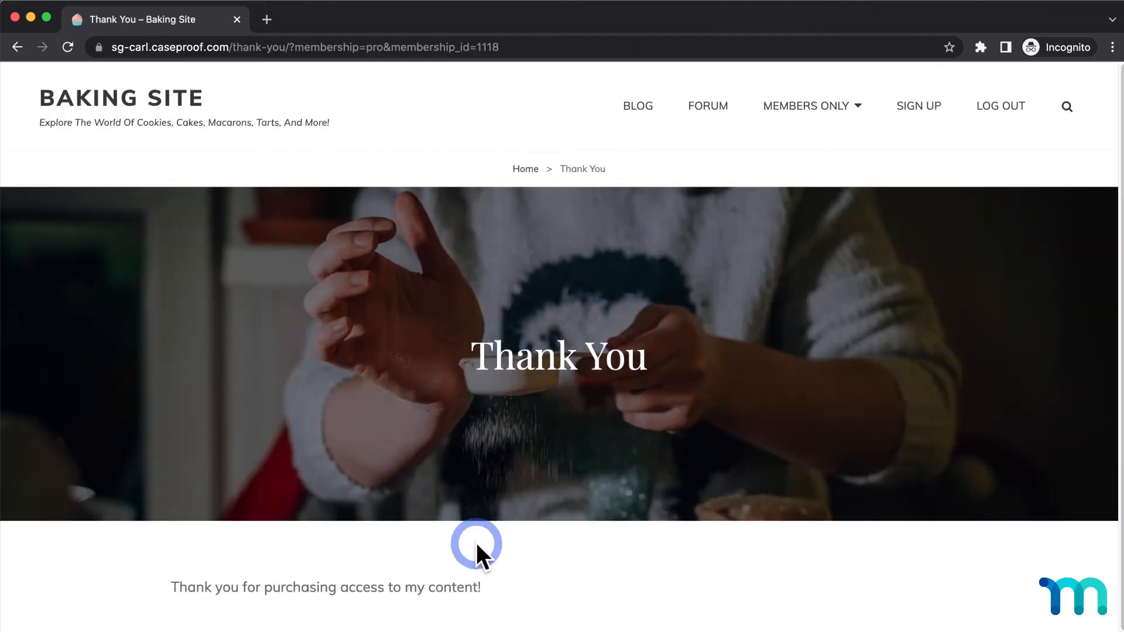
mouse_move(519, 538)
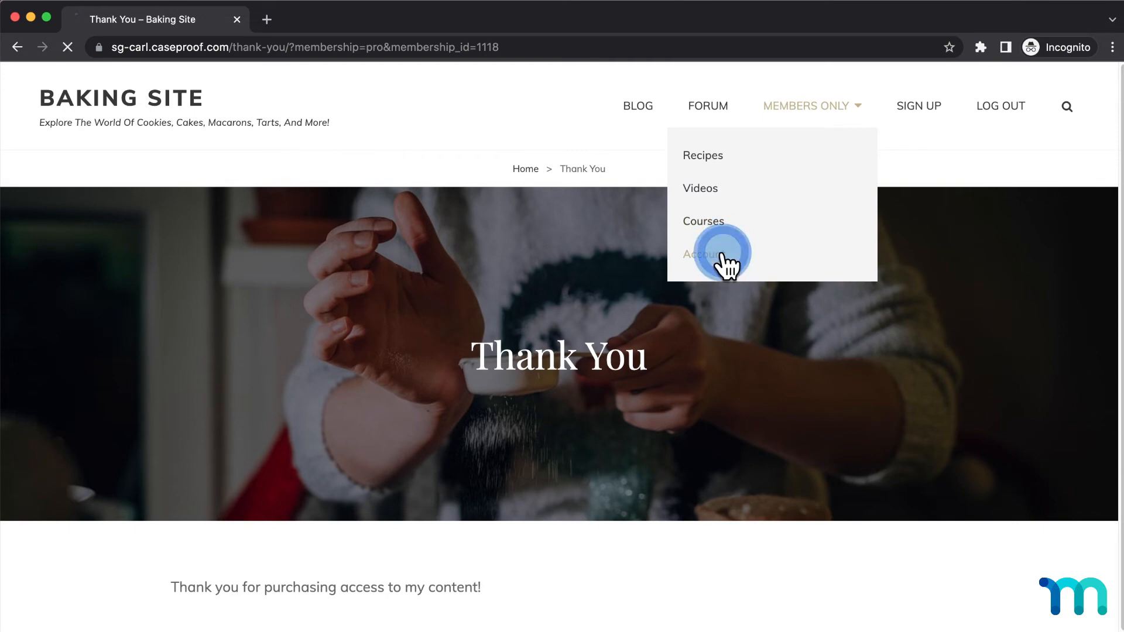
View the new member's Account page and its Subscriptions list
click(702, 254)
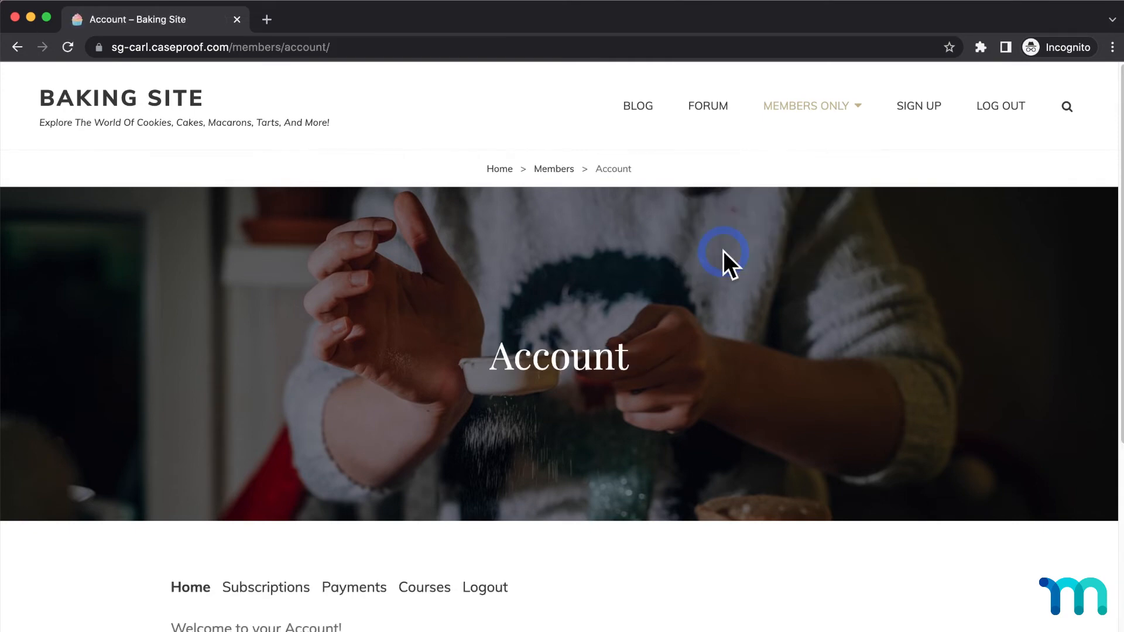
click(265, 587)
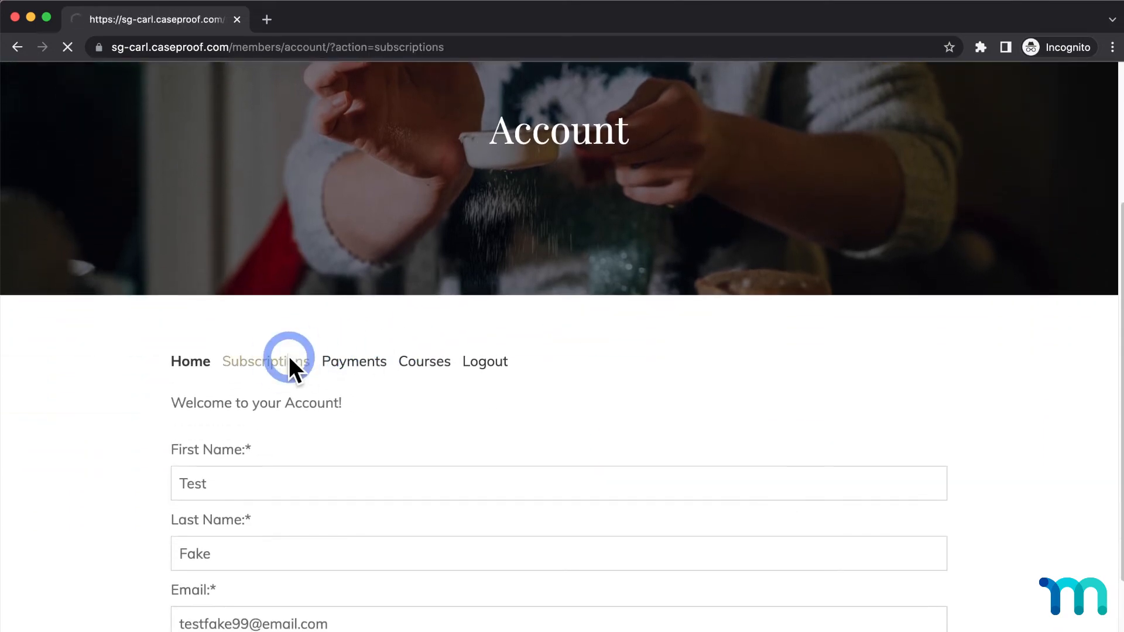
click(266, 362)
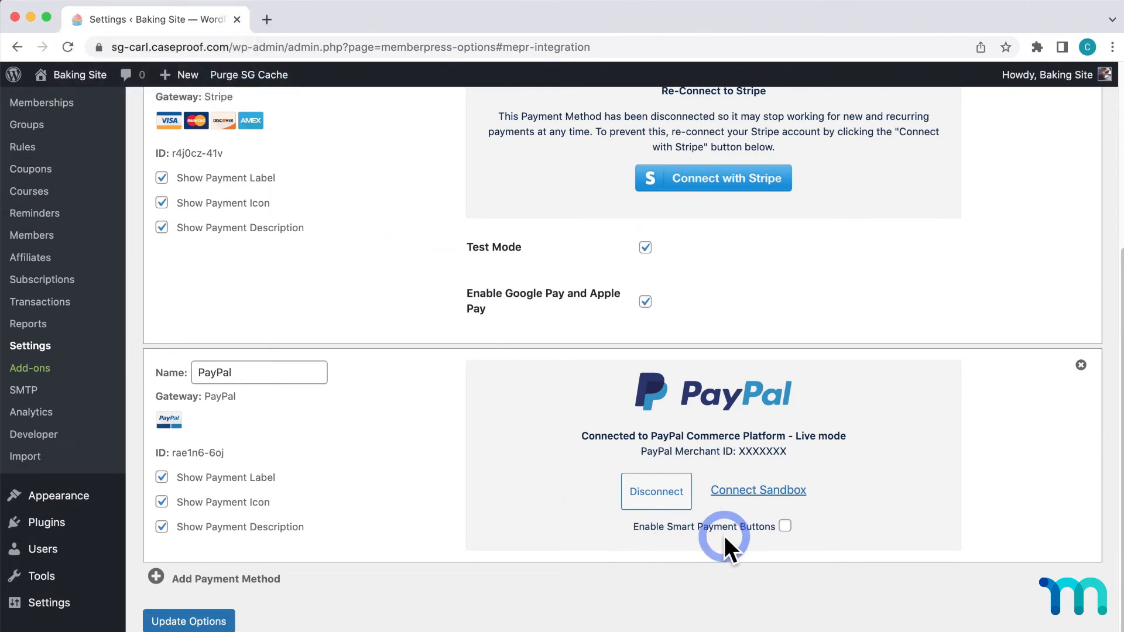
Enable Smart Payment Buttons for the PayPal method and save with Update Options
click(785, 525)
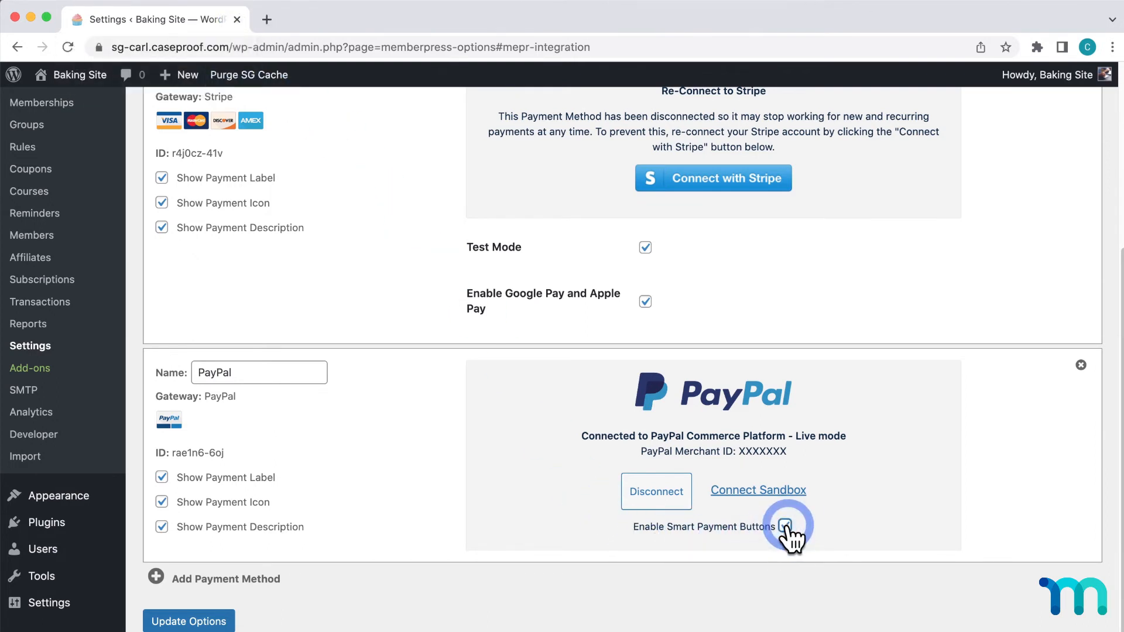
click(189, 621)
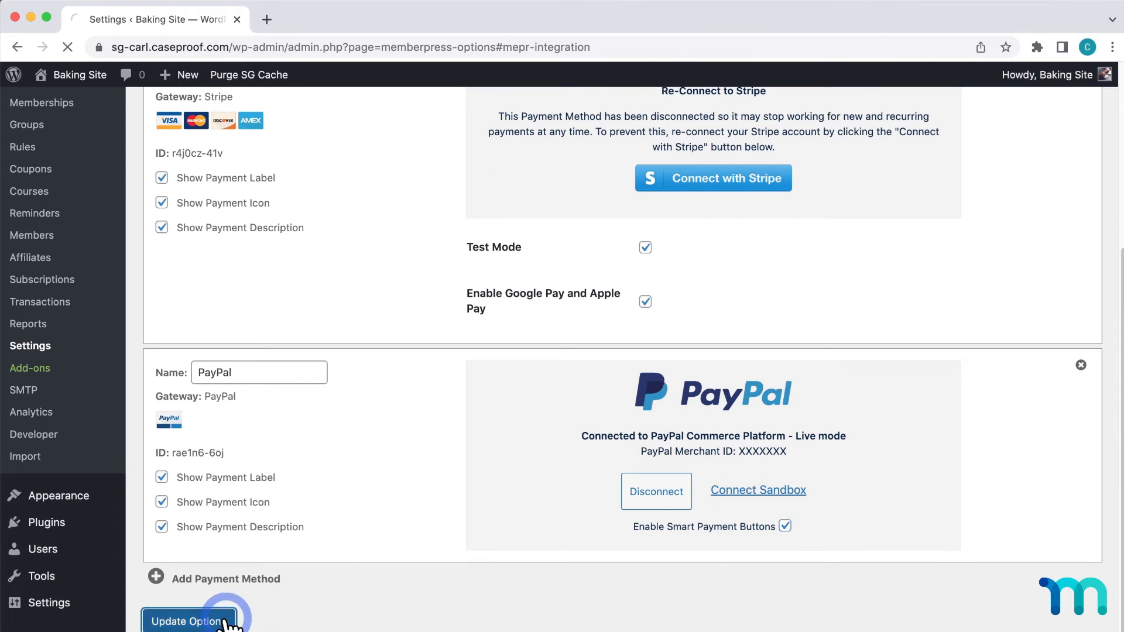
click(188, 622)
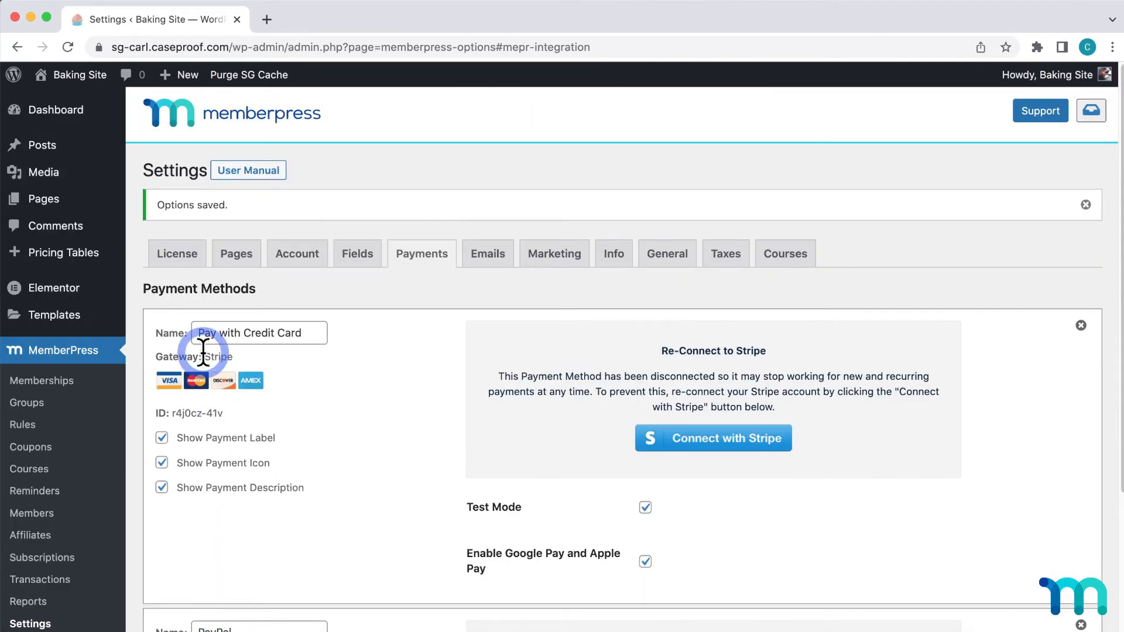
right_click(81, 75)
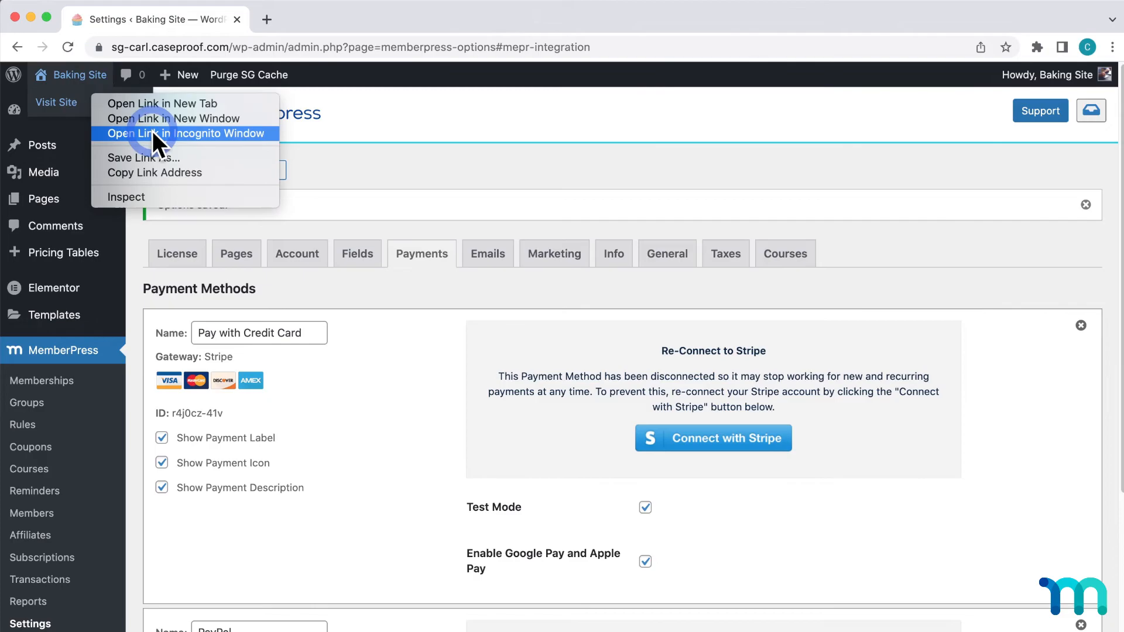
Reopen the site in a private window and start a Pro plan registration
click(190, 134)
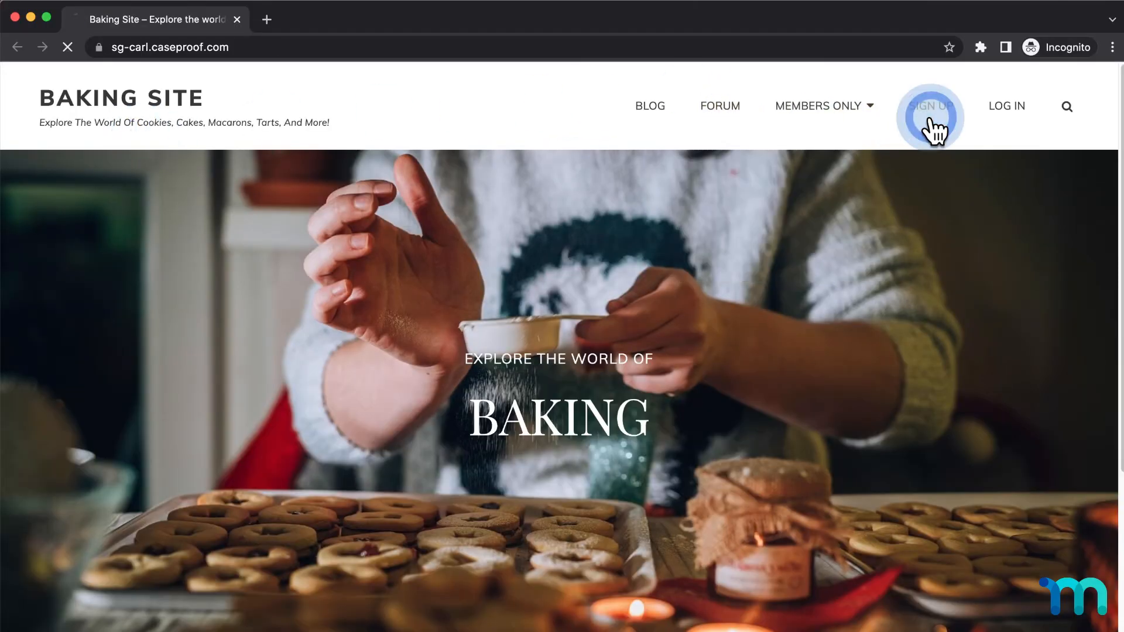
click(931, 105)
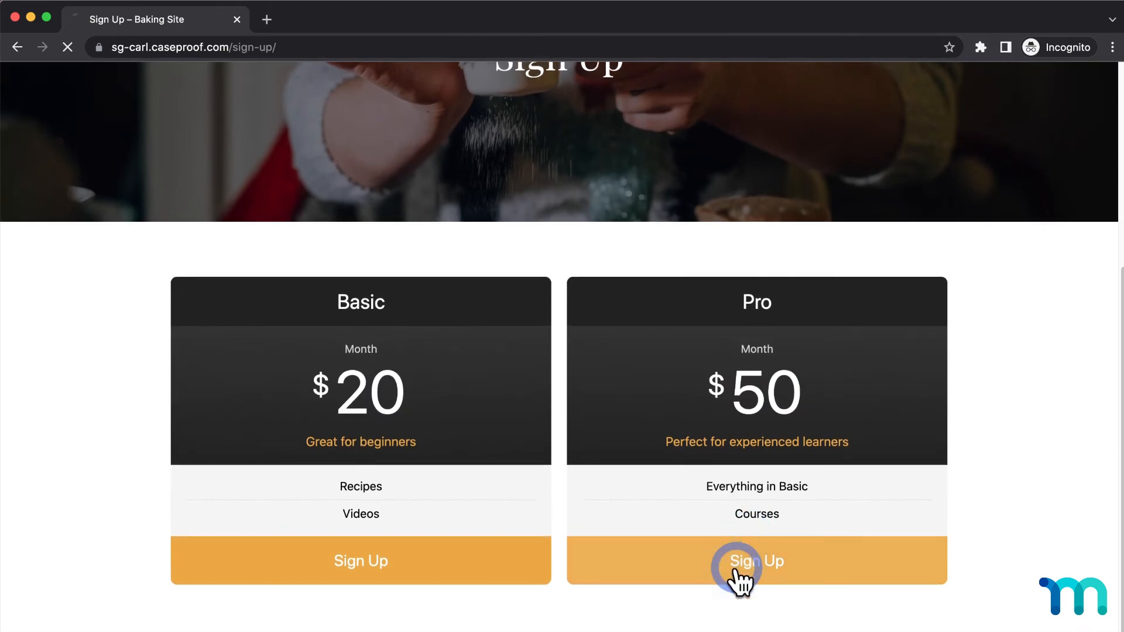
click(755, 561)
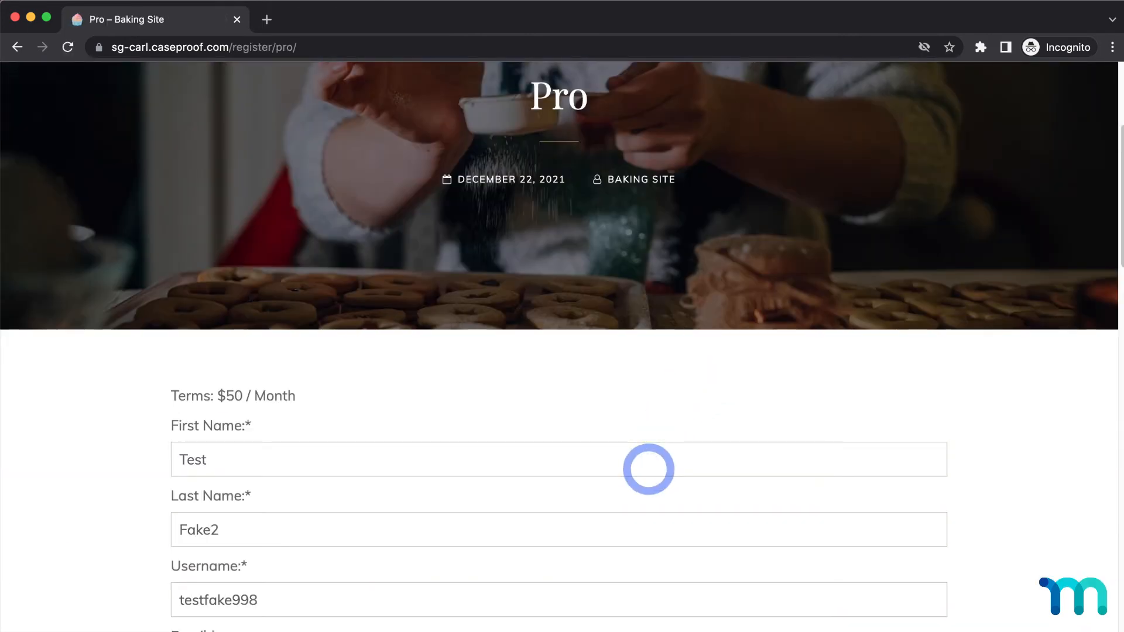
Select PayPal to reveal the Smart Payment Buttons and start the Debit or Credit Card checkout
scroll(down, 3)
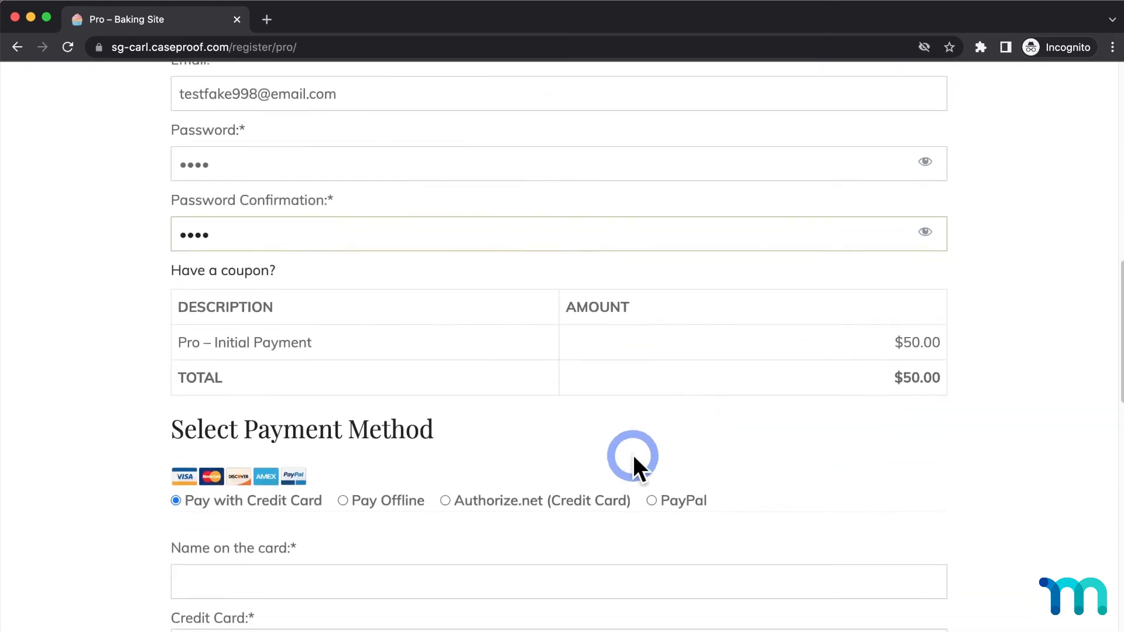
click(652, 500)
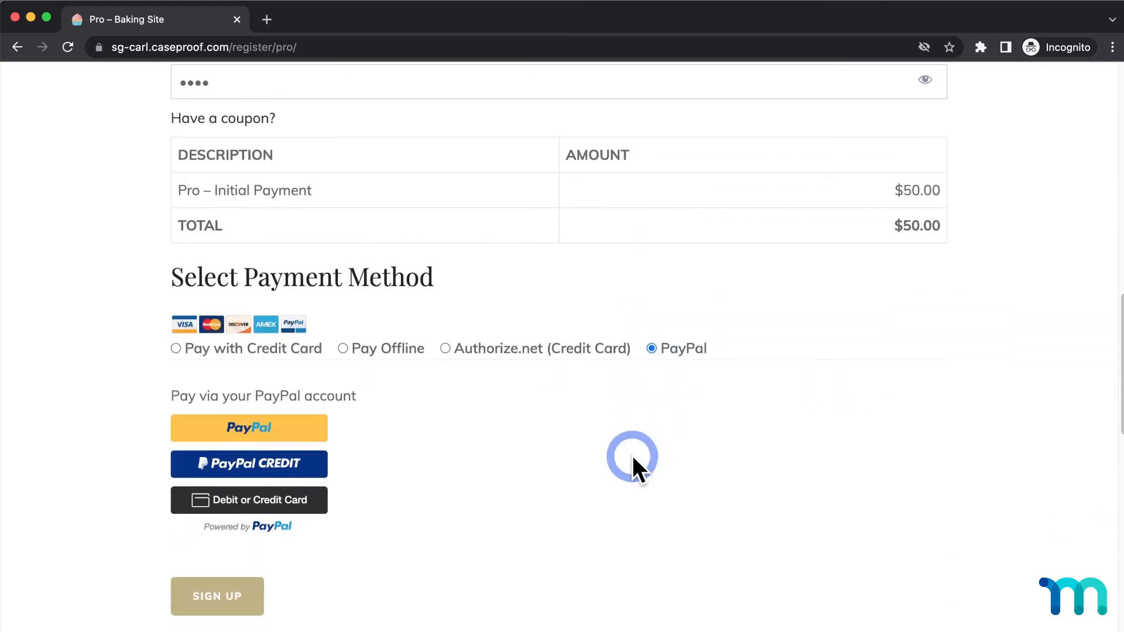
scroll(down, 3)
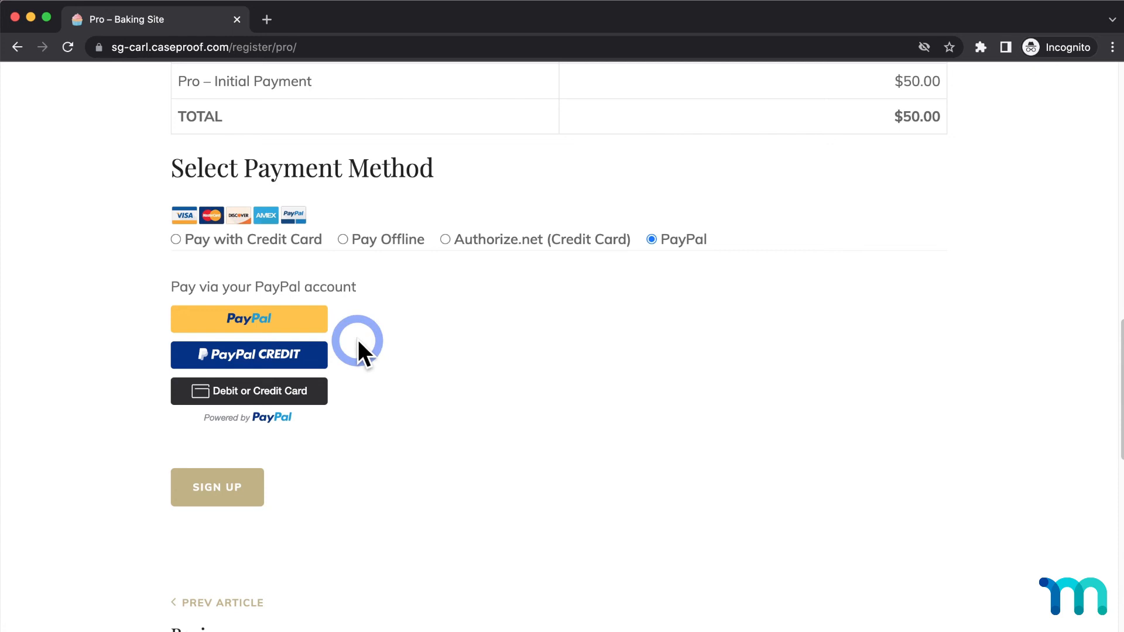
mouse_move(312, 395)
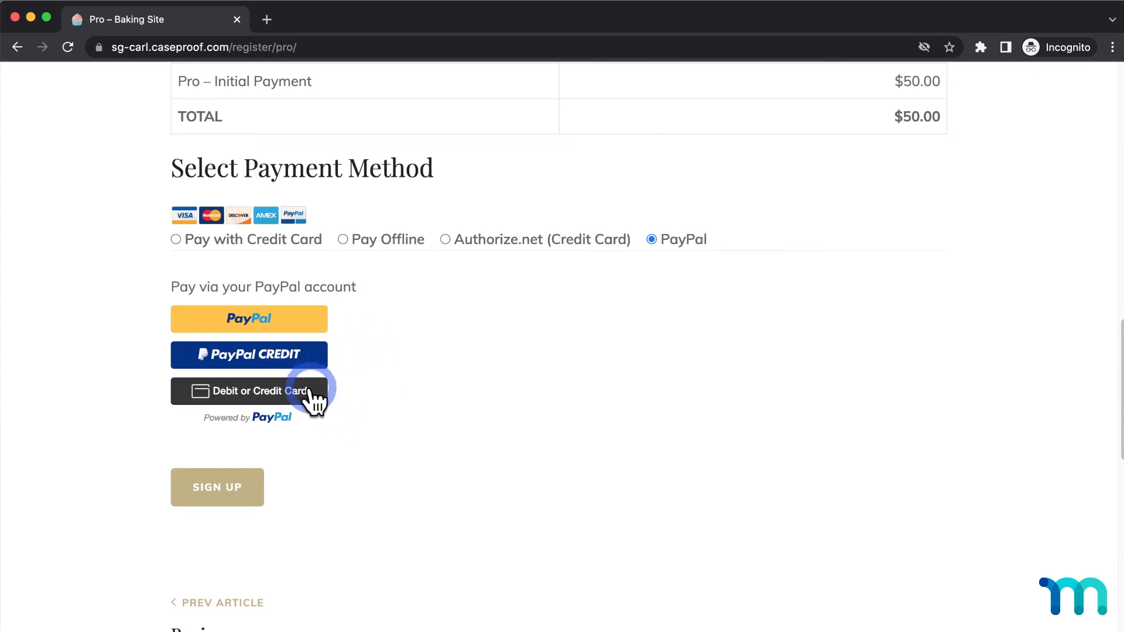
click(248, 391)
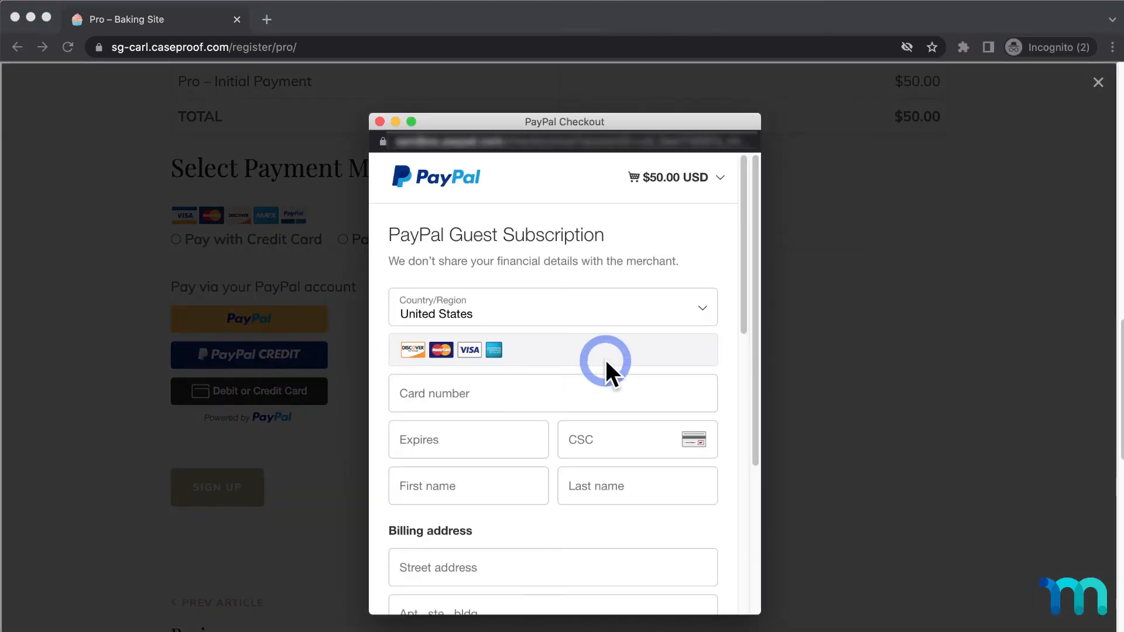
scroll(down, 3)
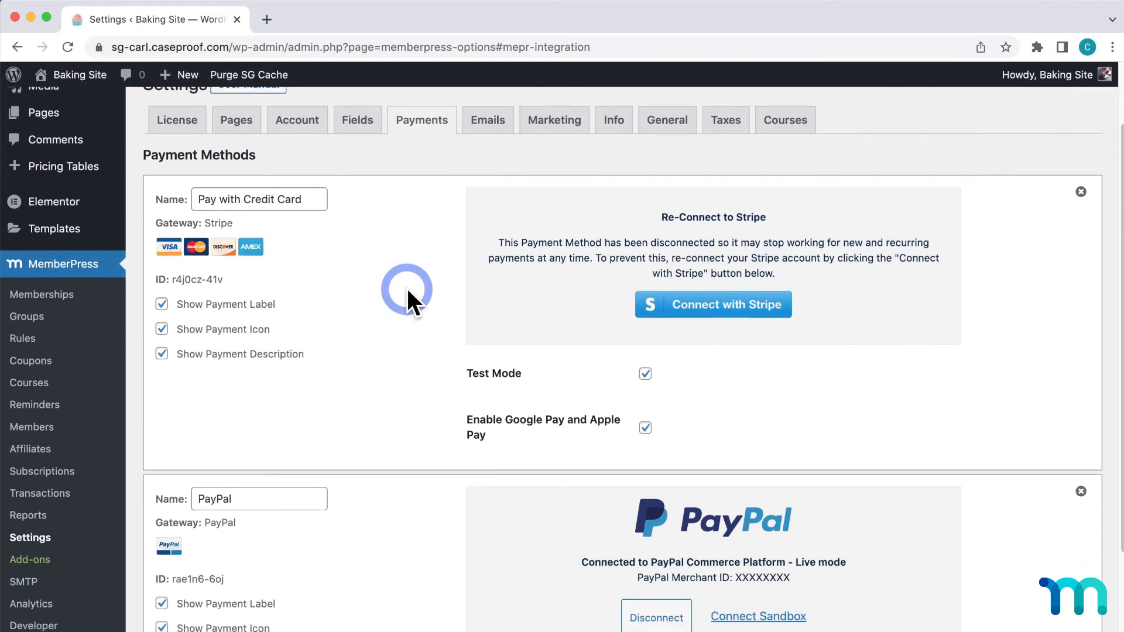
scroll(down, 3)
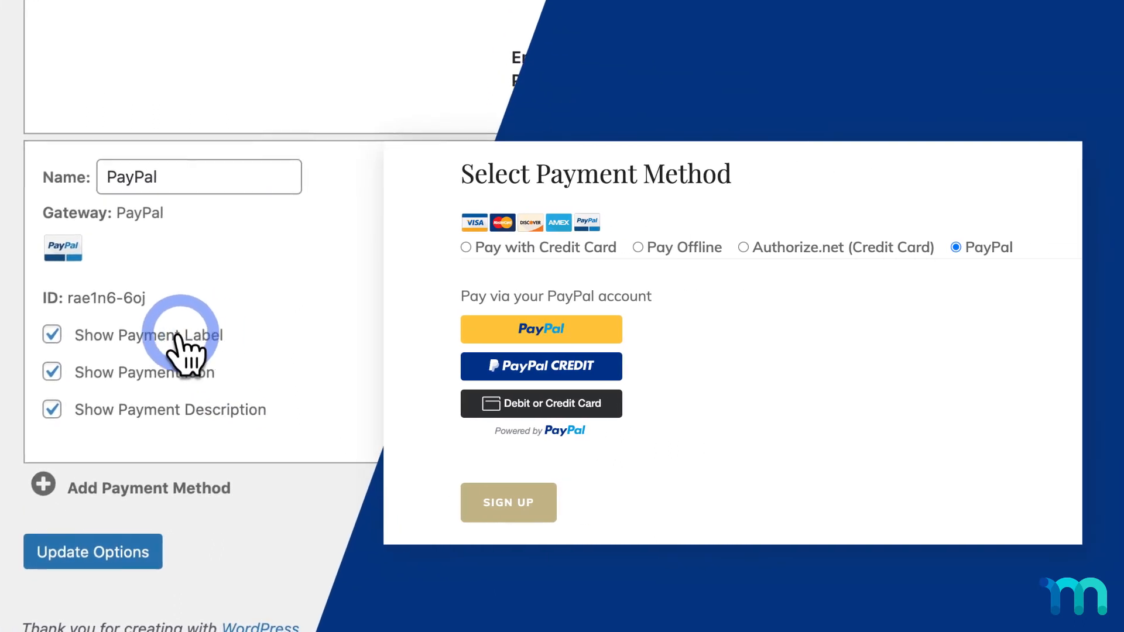
click(50, 335)
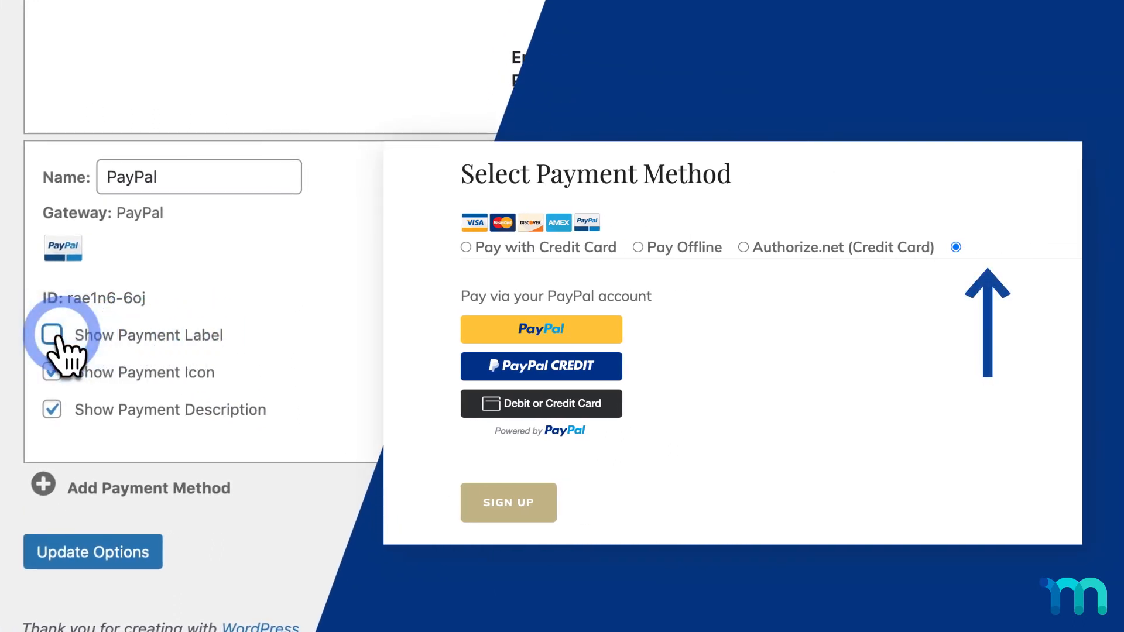
click(52, 335)
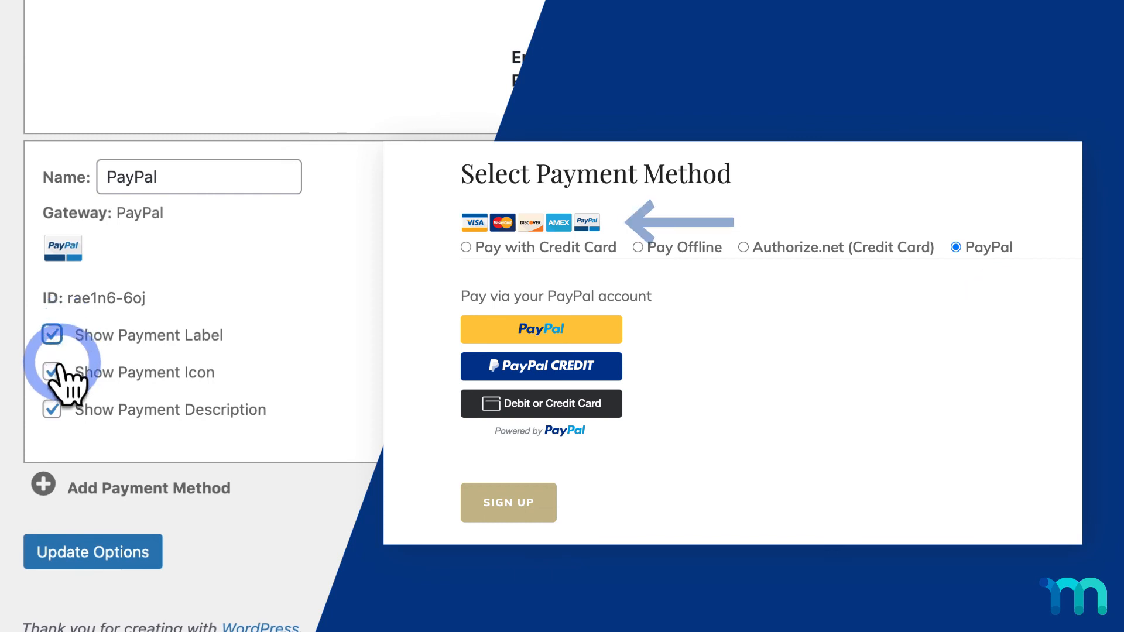
click(52, 374)
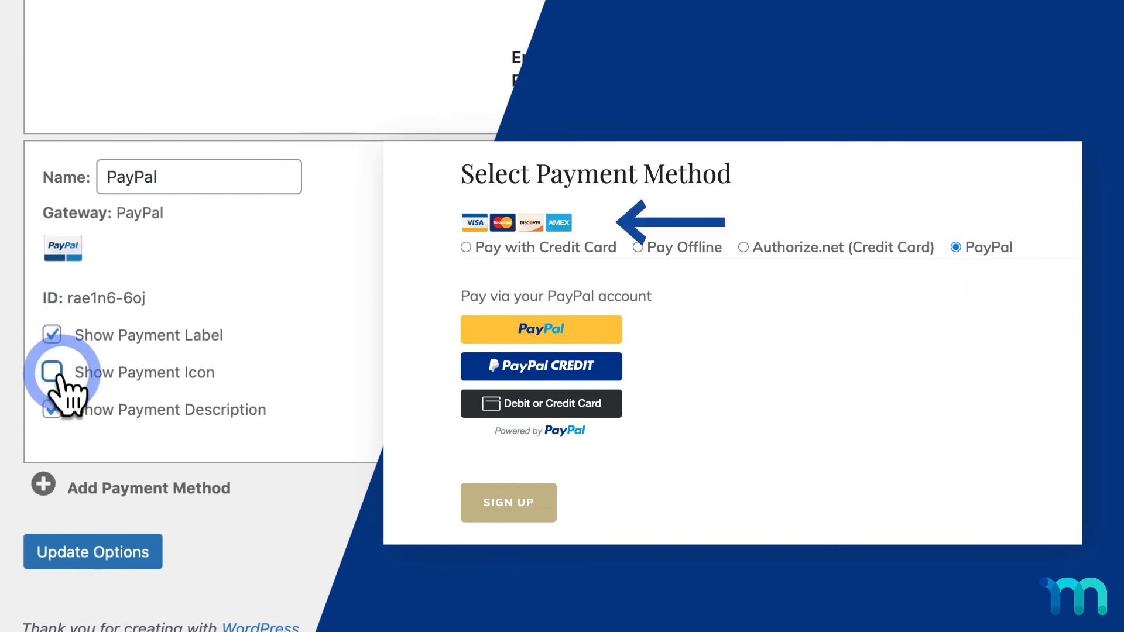
click(51, 373)
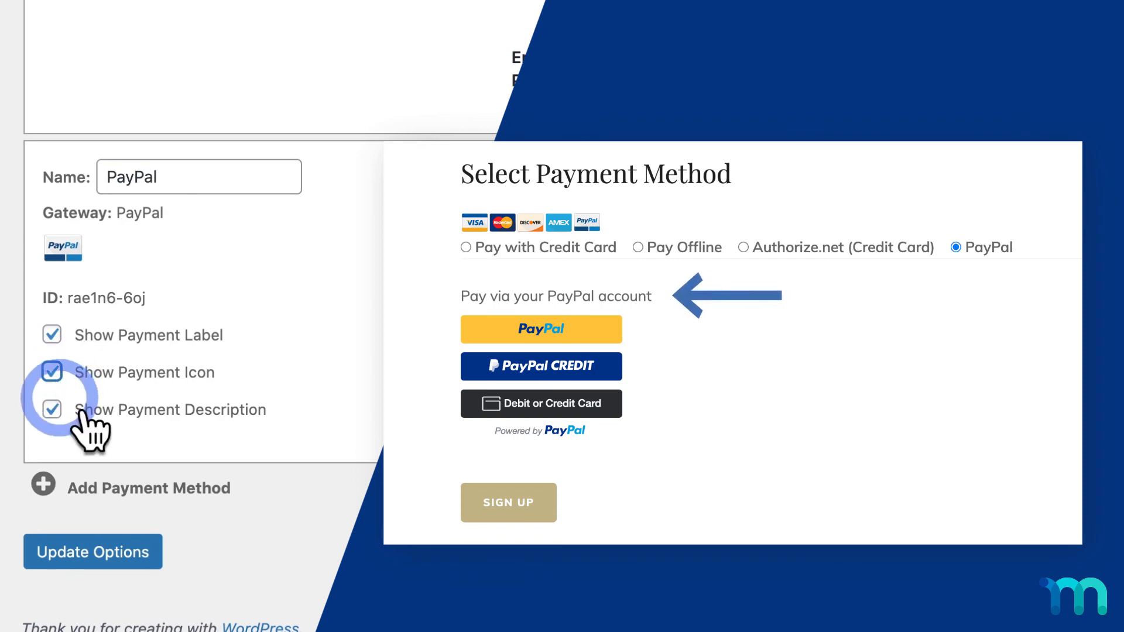